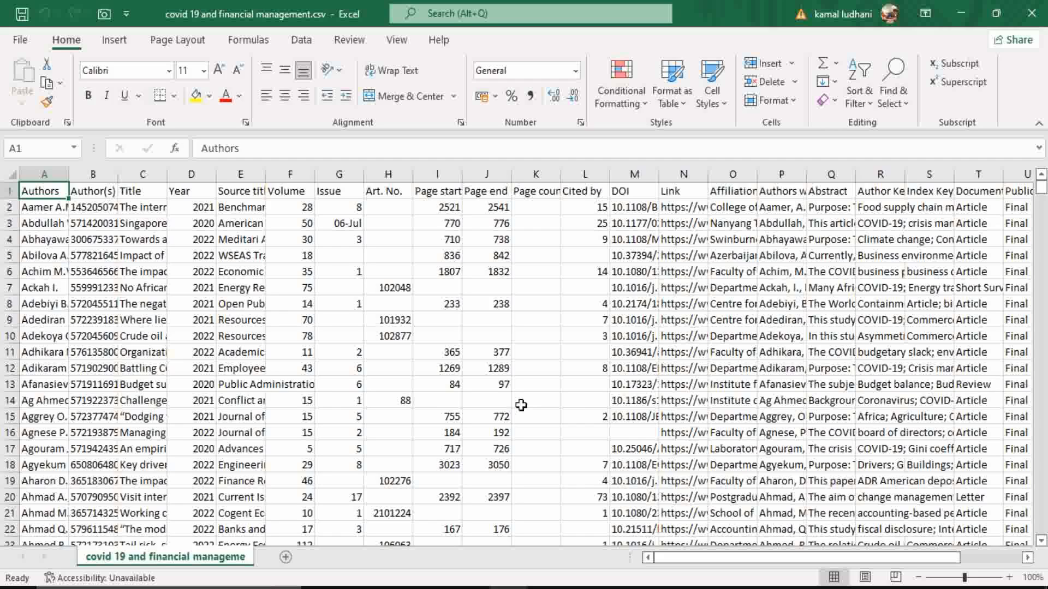
{"action": "mouse_move", "coordinate": [441, 384]}
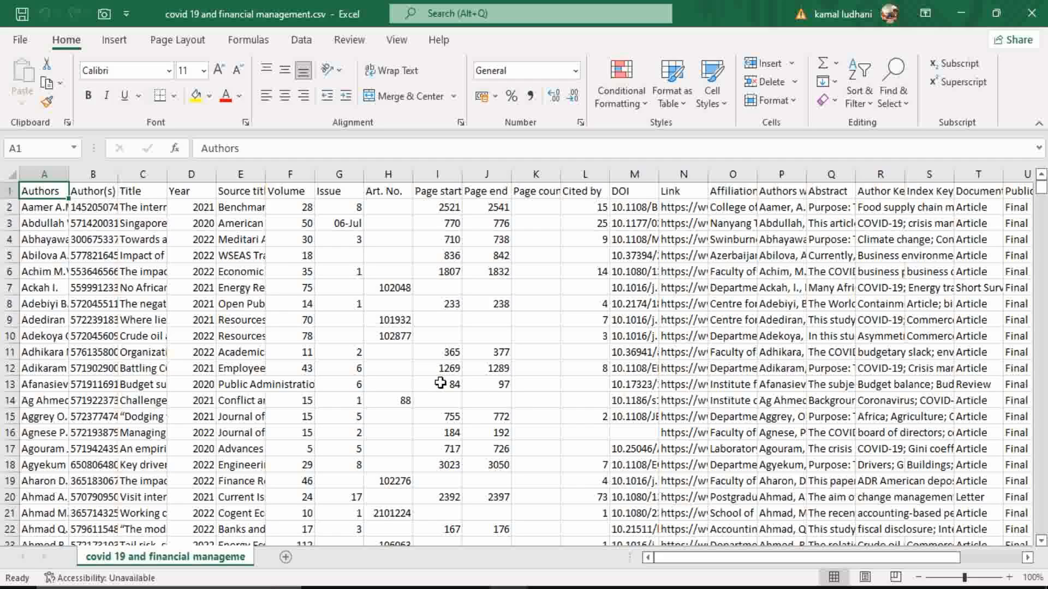
{"action": "mouse_move", "coordinate": [217, 241]}
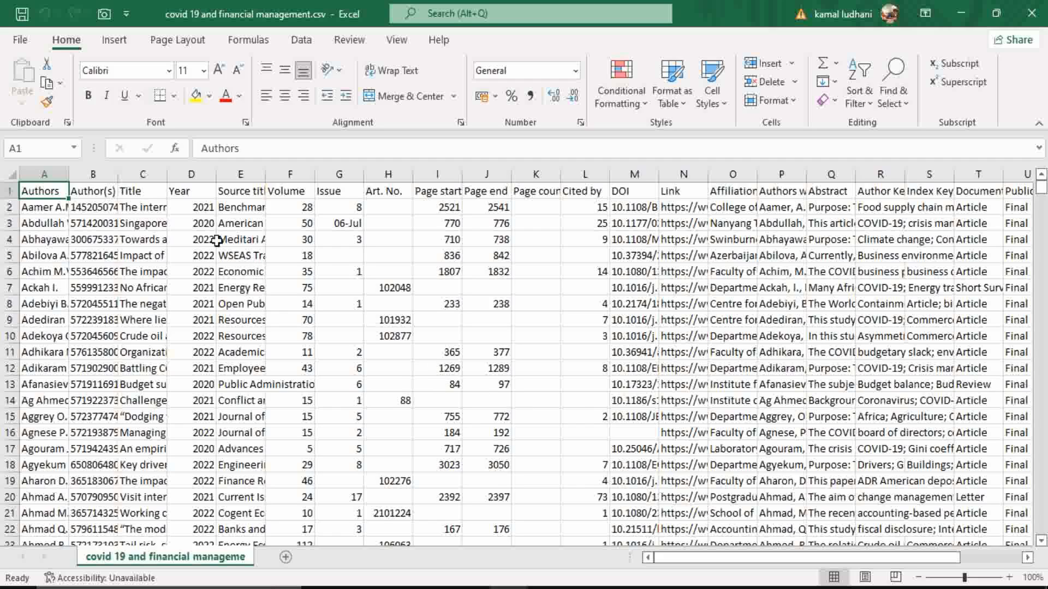
{"action": "mouse_move", "coordinate": [234, 269]}
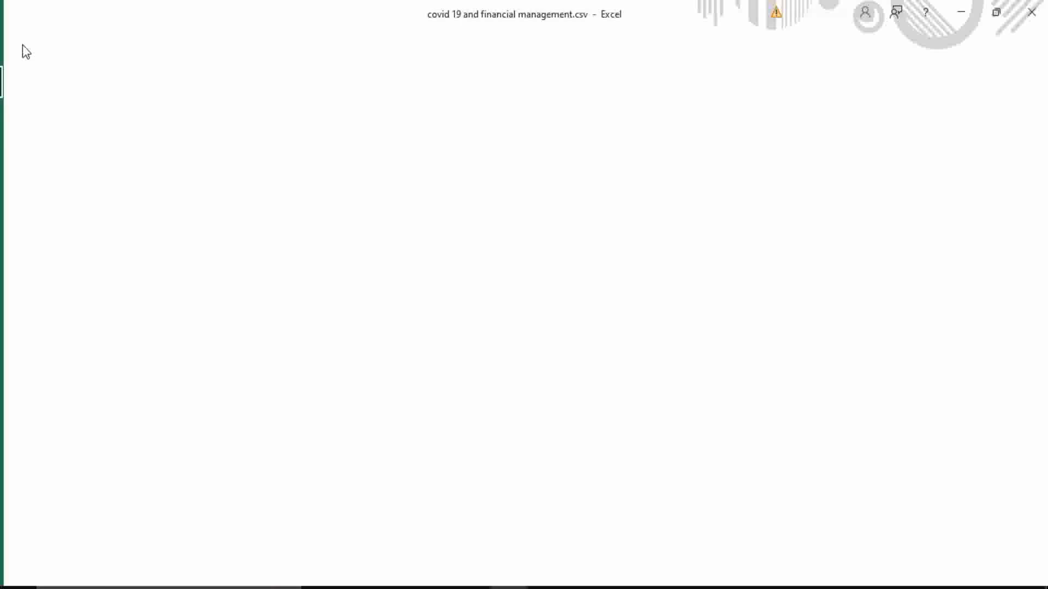
Step: Save the citation data as an Excel Workbook (.xlsx), close Excel and reopen the .xlsx
{"action": "left_click", "coordinate": [49, 256]}
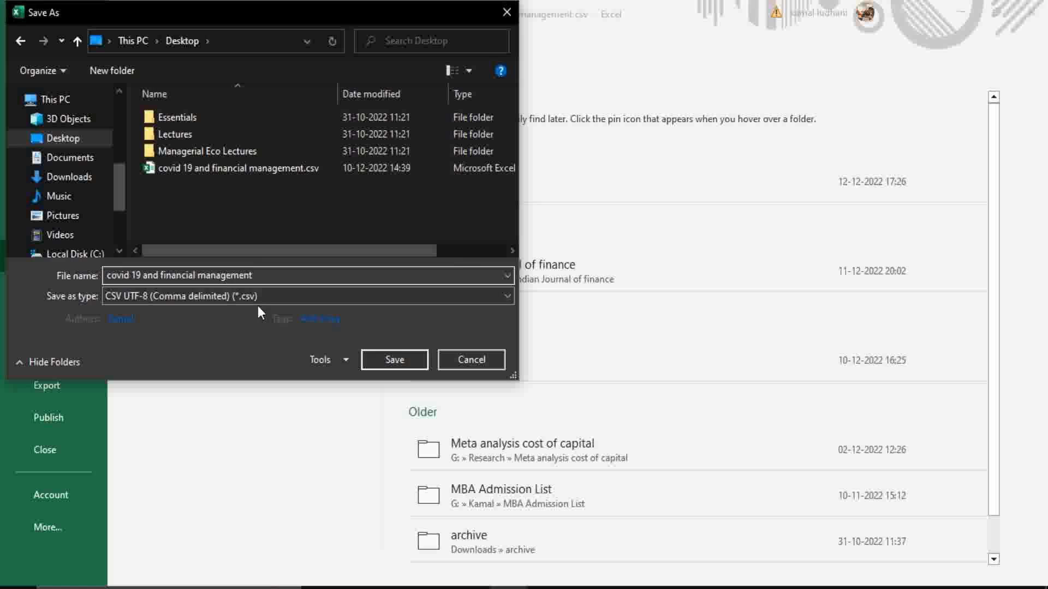
{"action": "left_click", "coordinate": [308, 295]}
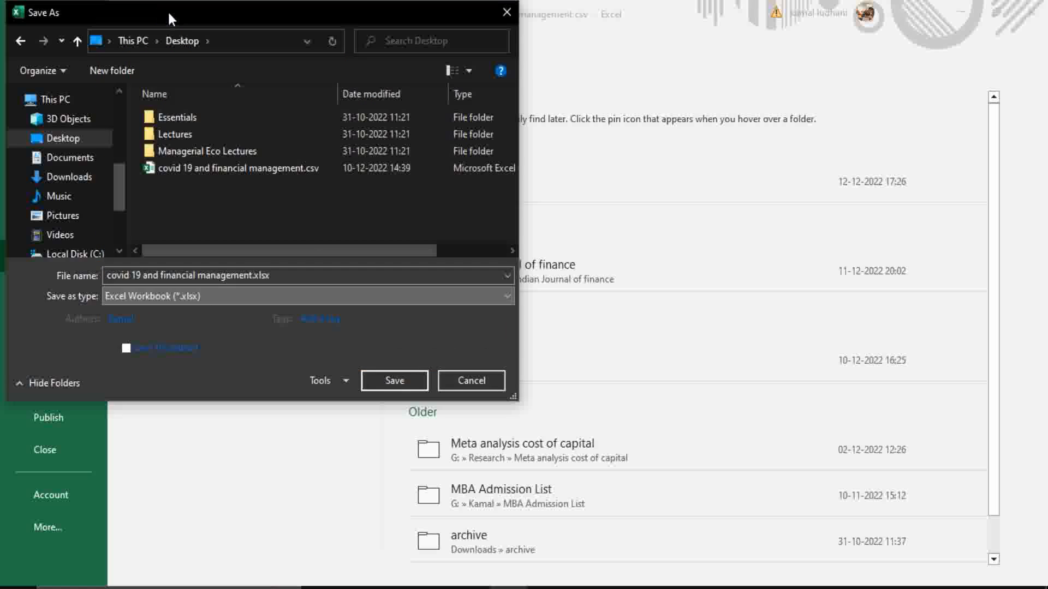
{"action": "left_click", "coordinate": [394, 380]}
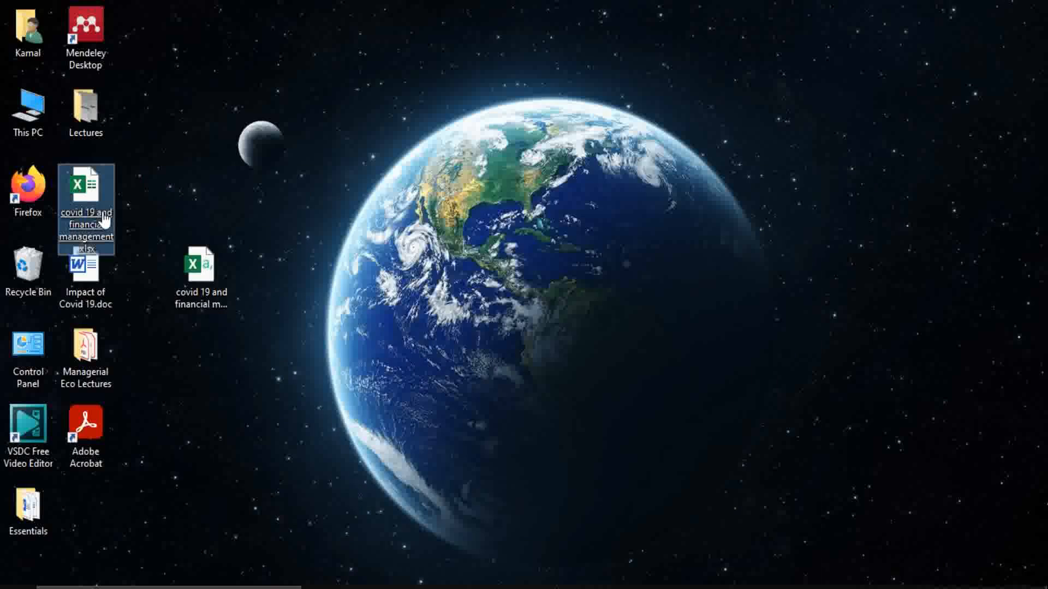
{"action": "left_click", "coordinate": [616, 292]}
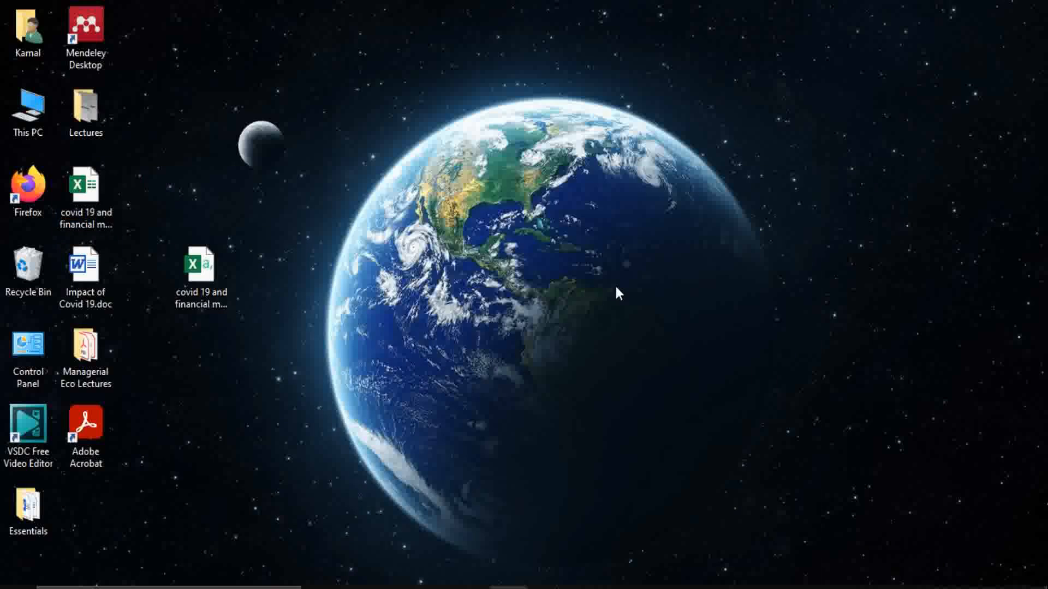
{"action": "double_click", "coordinate": [85, 194]}
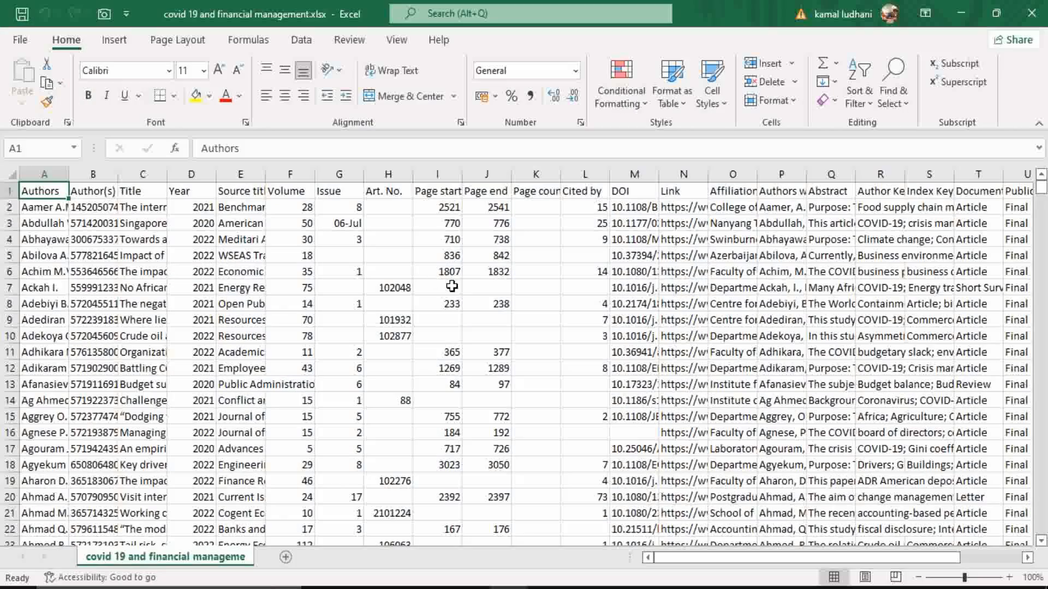
Step: Format the citation data as a table with headers
{"action": "scroll", "scroll_direction": "down", "scroll_amount": 3}
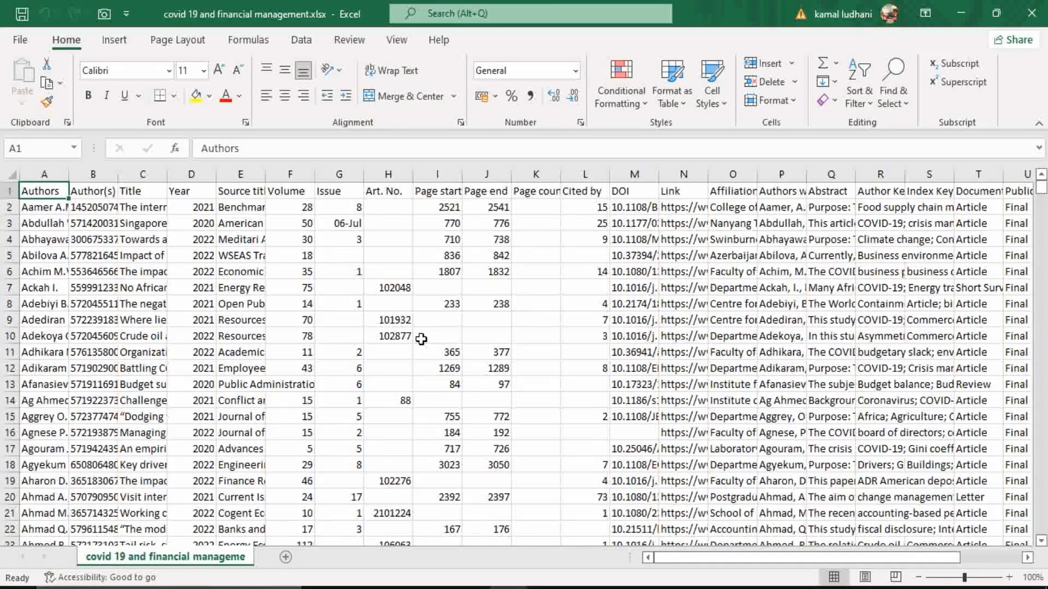
{"action": "left_click", "coordinate": [44, 223]}
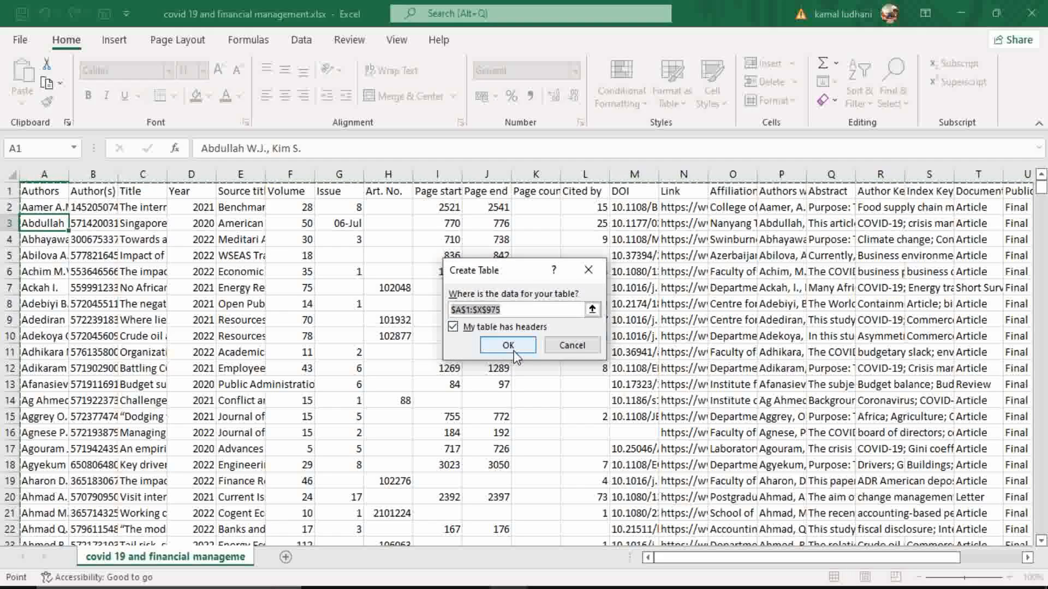
{"action": "left_click", "coordinate": [507, 345]}
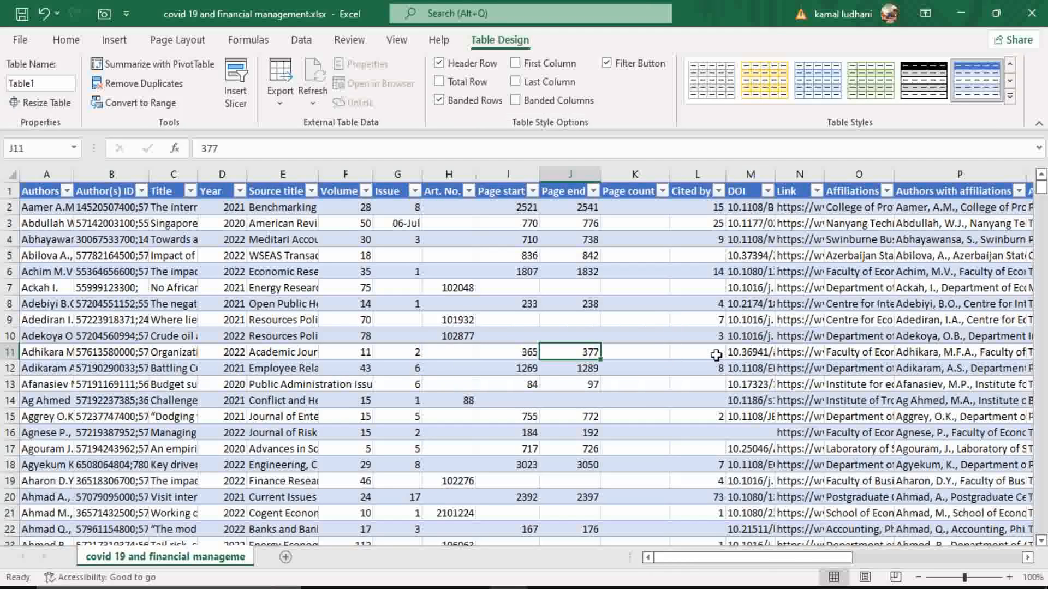
{"action": "mouse_move", "coordinate": [702, 198]}
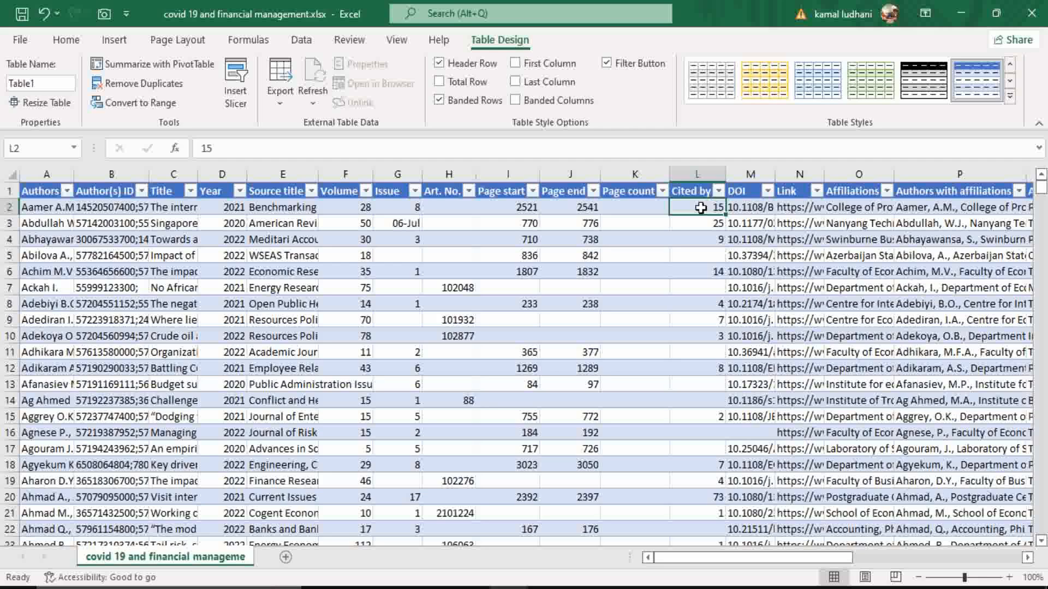
Step: Delete the table columns from DOI through the last column
{"action": "left_click", "coordinate": [697, 271]}
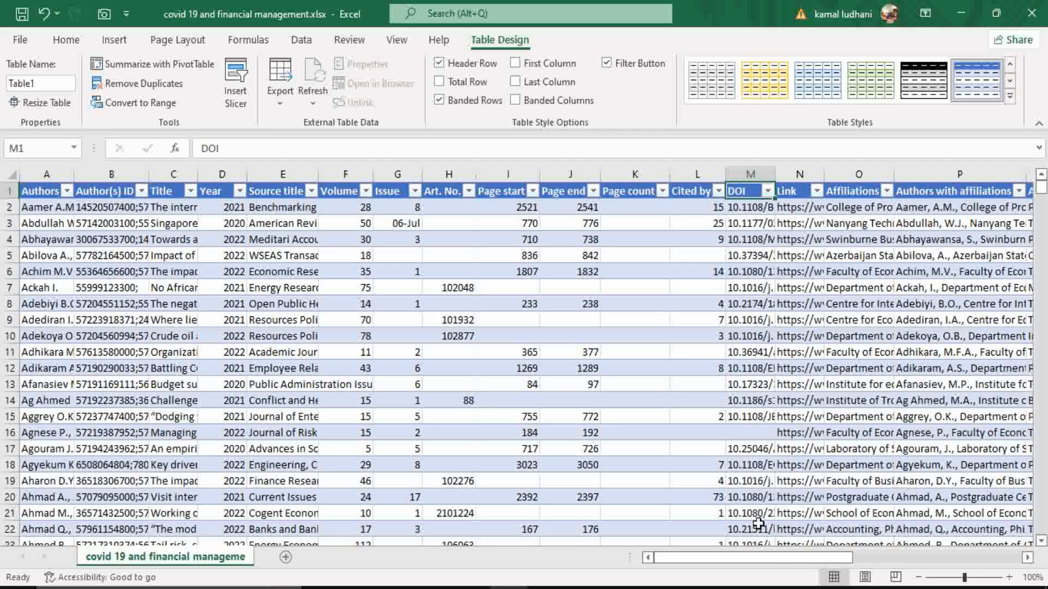
{"action": "scroll", "scroll_direction": "right", "scroll_amount": 3}
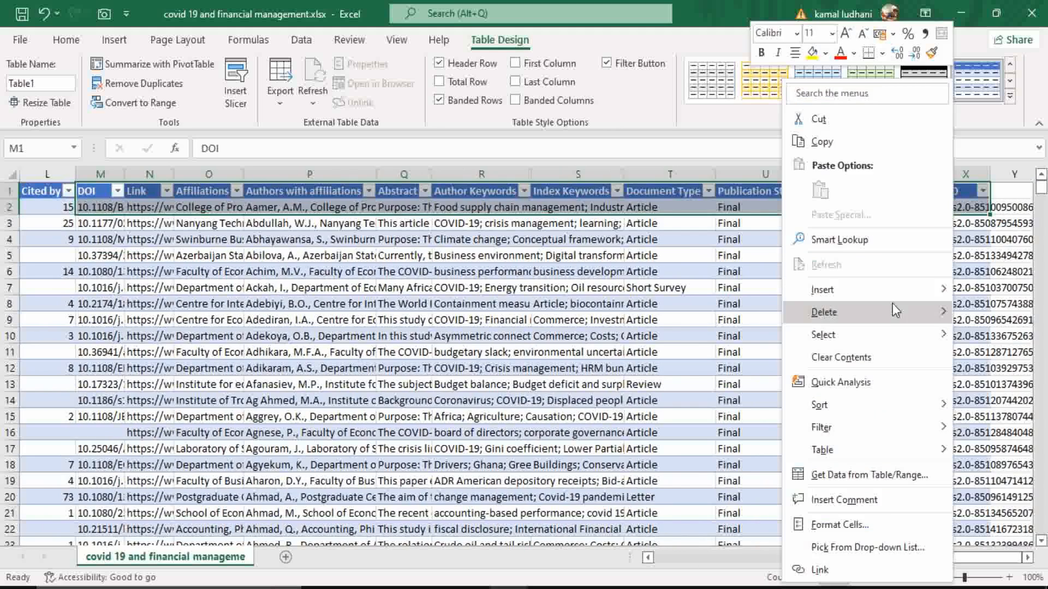
{"action": "left_click", "coordinate": [824, 313]}
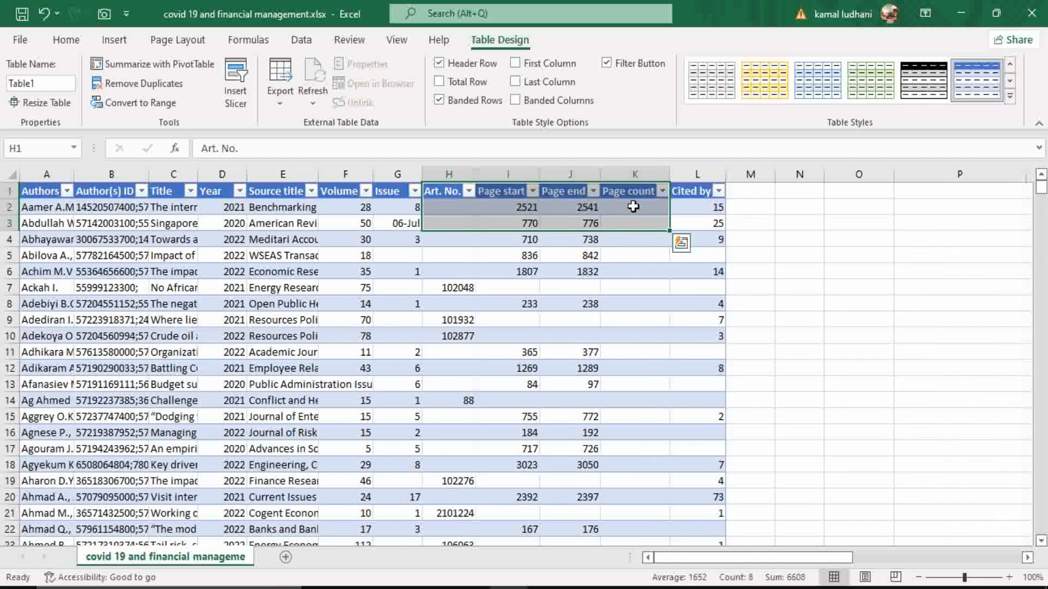
Step: Delete the Art. No., Page start, Page end and Page count table columns
{"action": "right_click", "coordinate": [633, 206]}
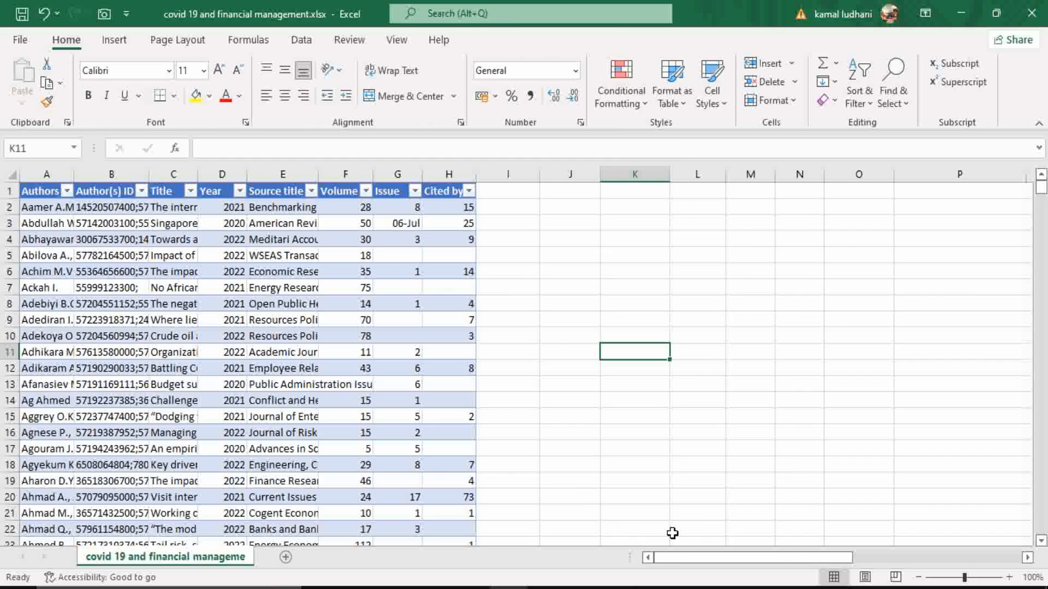
{"action": "mouse_move", "coordinate": [232, 233]}
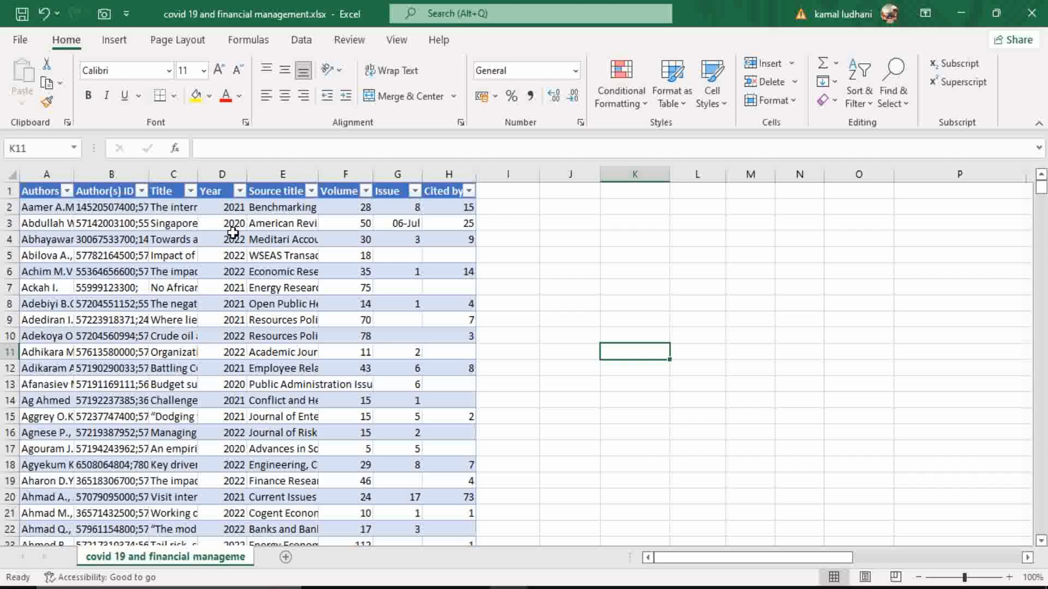
Step: Filter the Year column to 2020 and select all visible records to the last row
{"action": "left_click", "coordinate": [239, 191]}
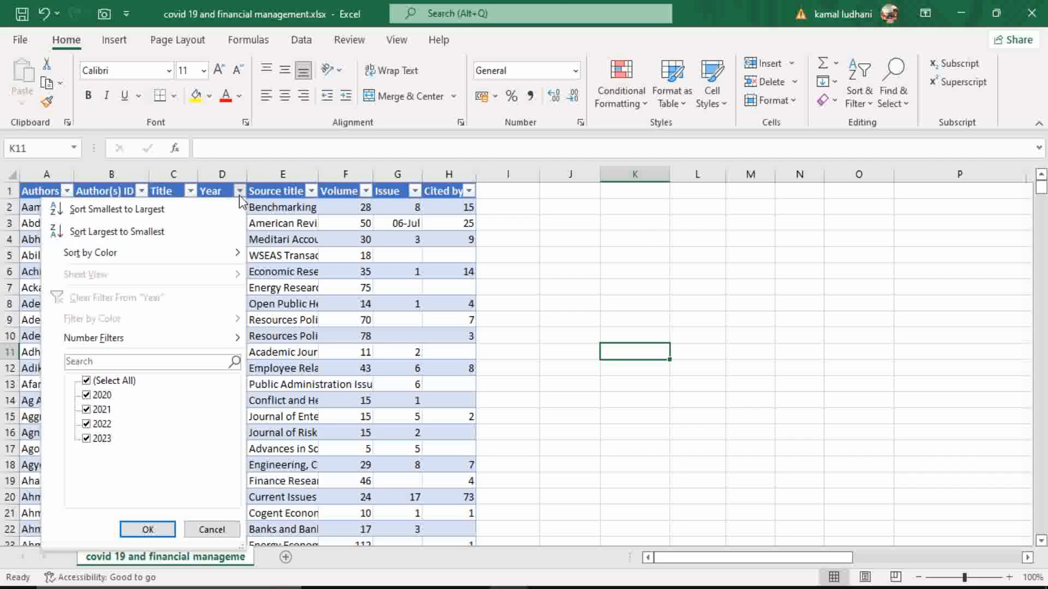
{"action": "mouse_move", "coordinate": [170, 431]}
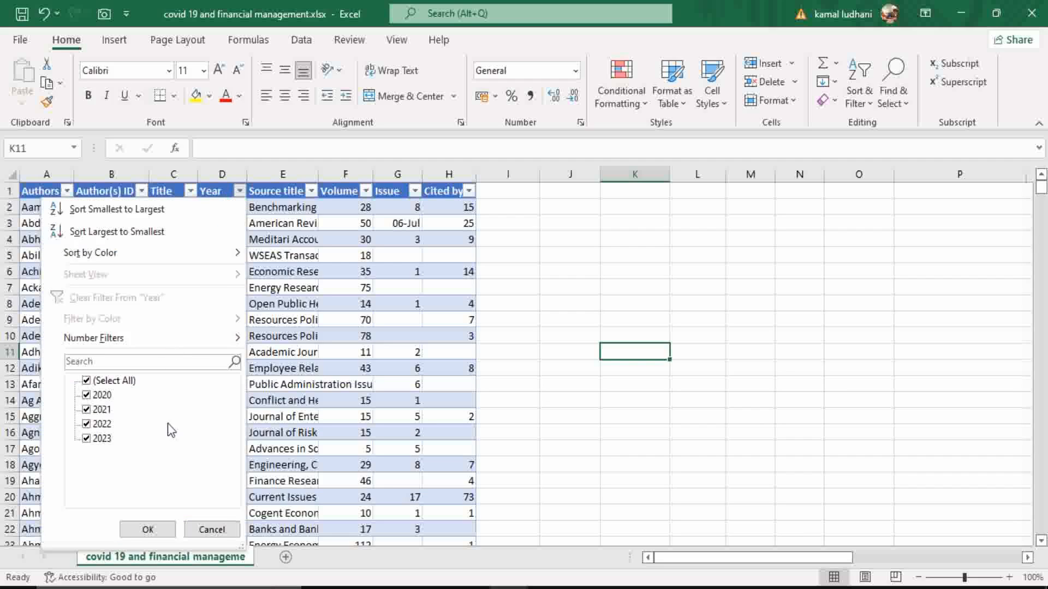
{"action": "mouse_move", "coordinate": [158, 455]}
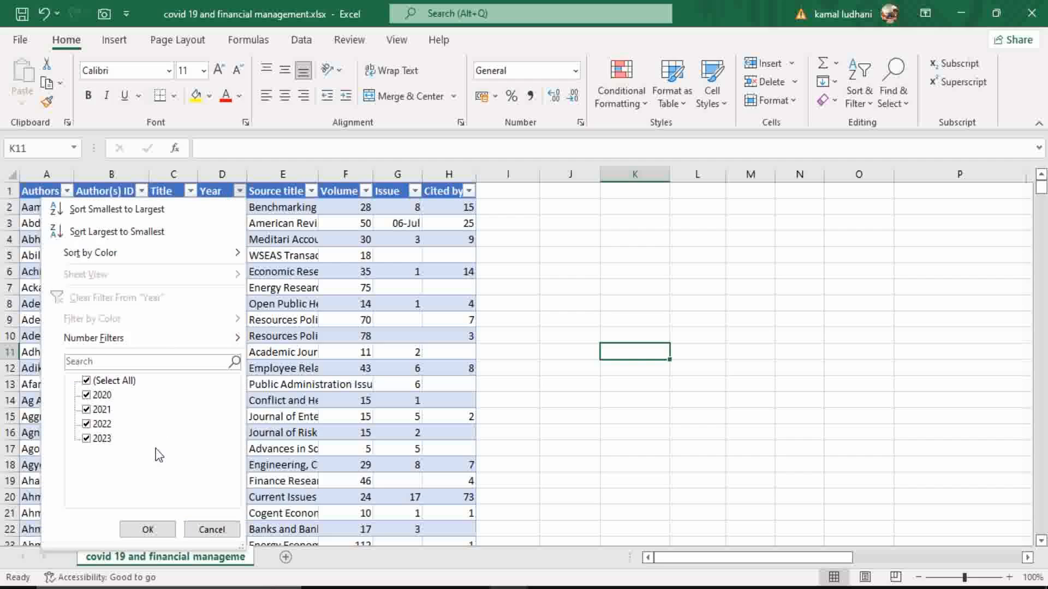
{"action": "left_click", "coordinate": [114, 381]}
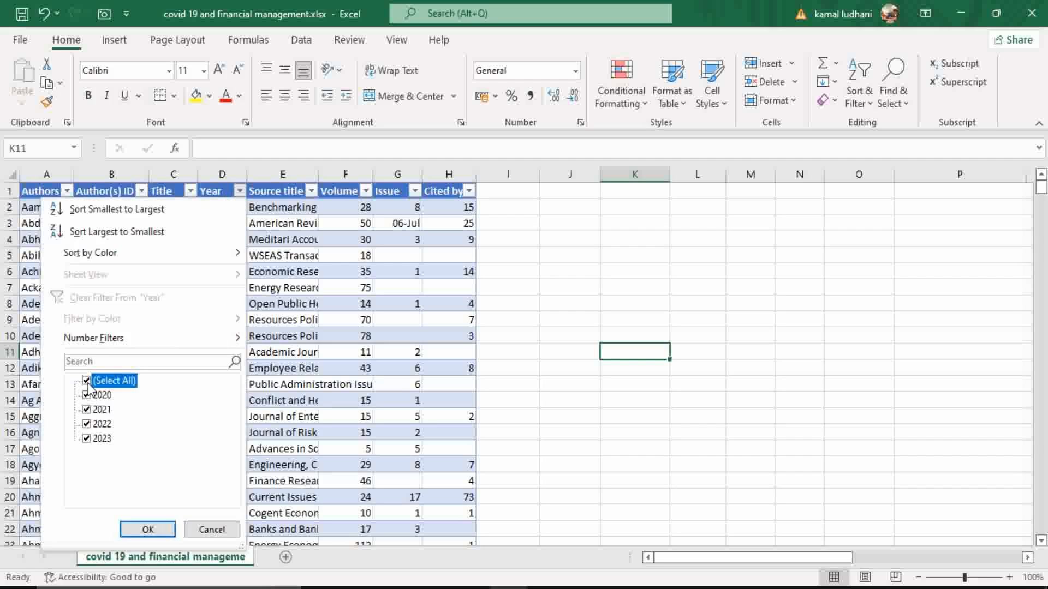
{"action": "left_click", "coordinate": [147, 529]}
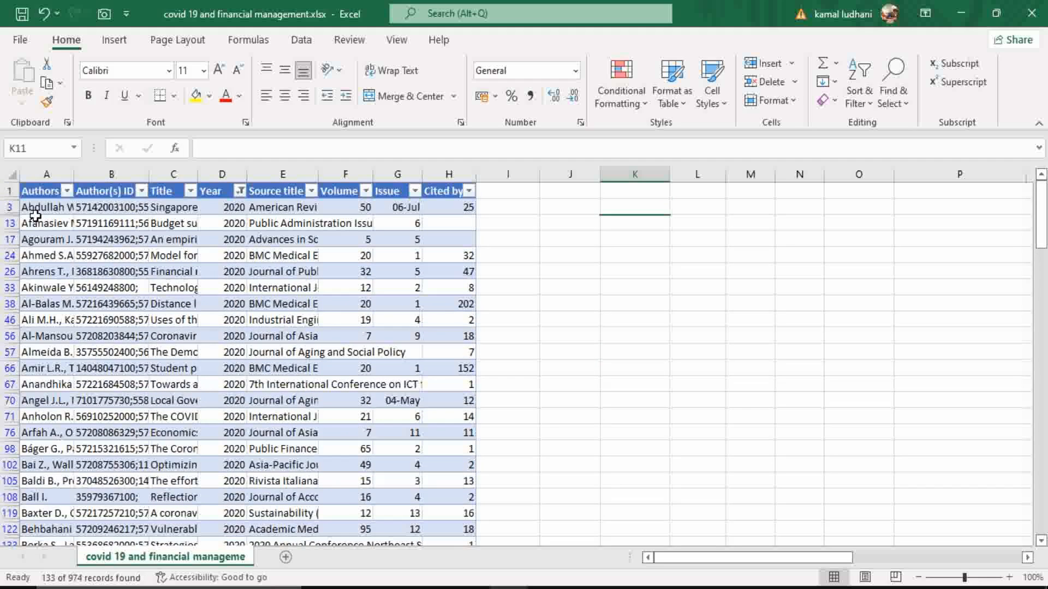
{"action": "left_click_drag", "start_coordinate": [40, 191], "coordinate": [388, 267]}
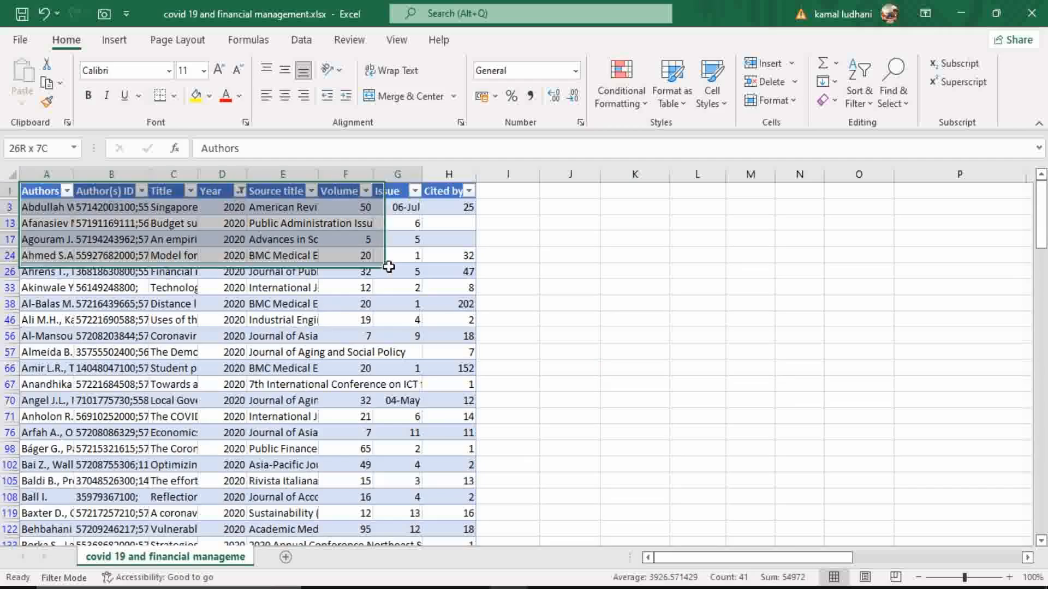
{"action": "scroll", "scroll_direction": "down", "scroll_amount": 3}
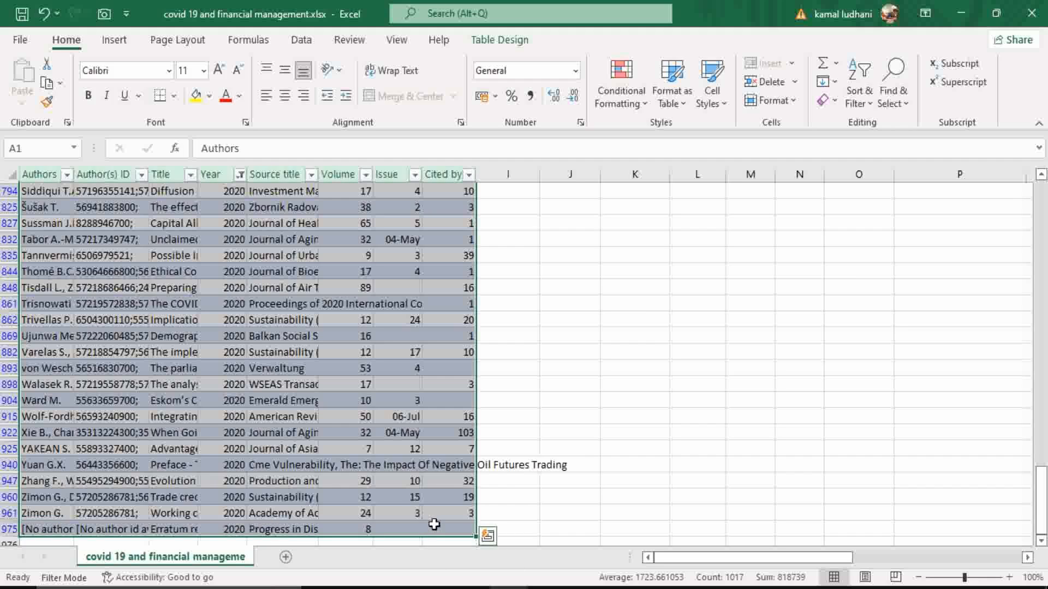
{"action": "left_click", "coordinate": [278, 556]}
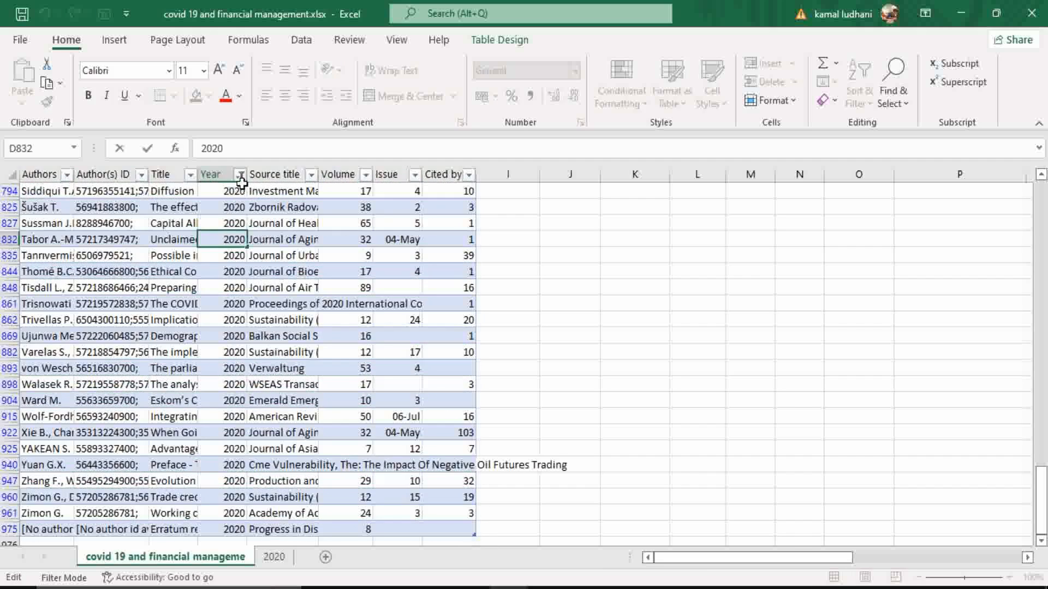
Step: Filter Year to 2021 and rename the sheet holding those records to 2021
{"action": "left_click", "coordinate": [240, 175]}
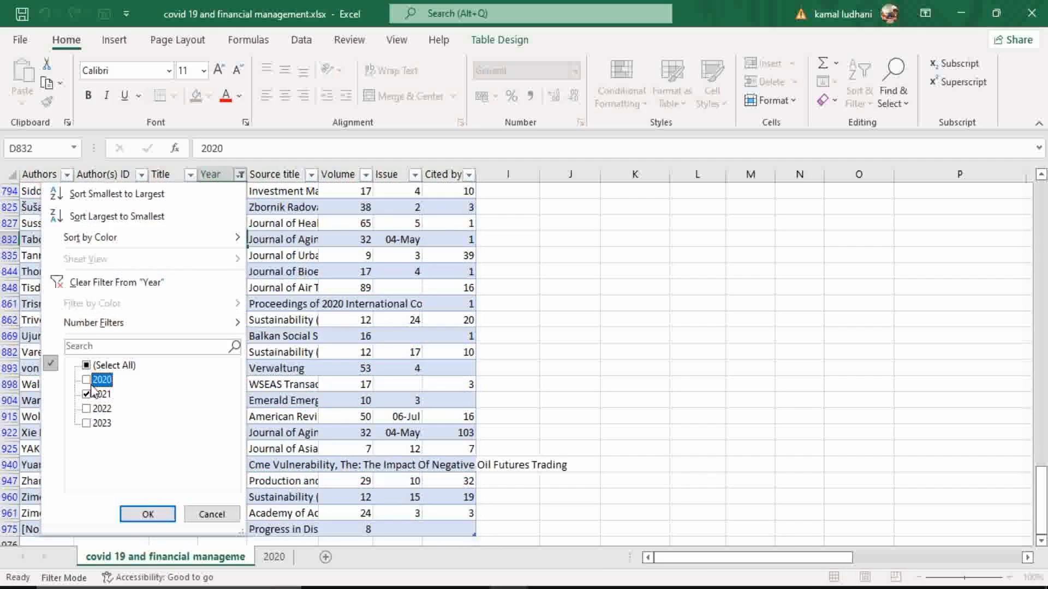
{"action": "left_click", "coordinate": [147, 514]}
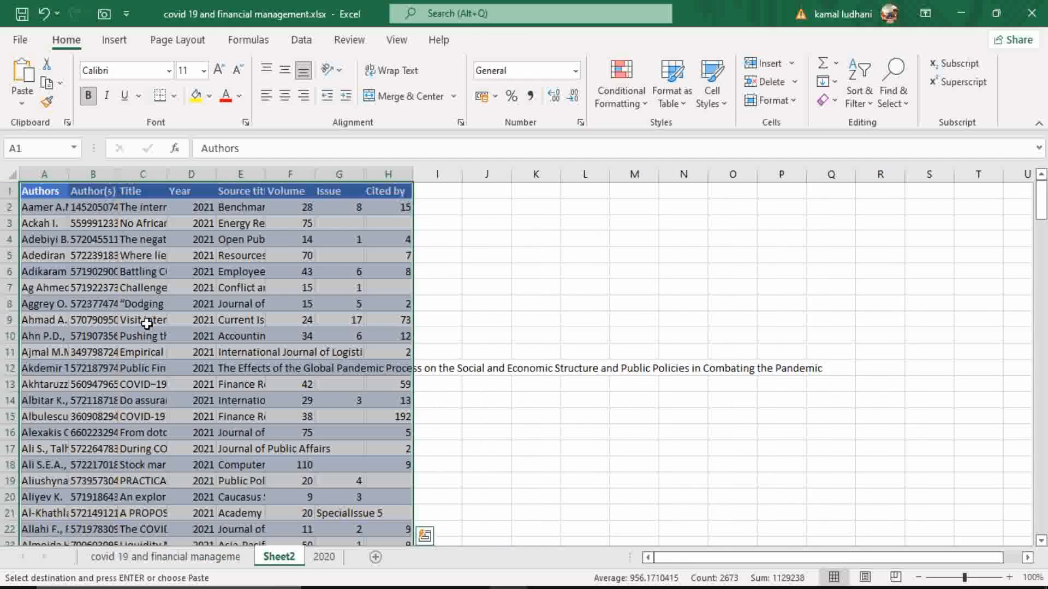
{"action": "left_click", "coordinate": [279, 557]}
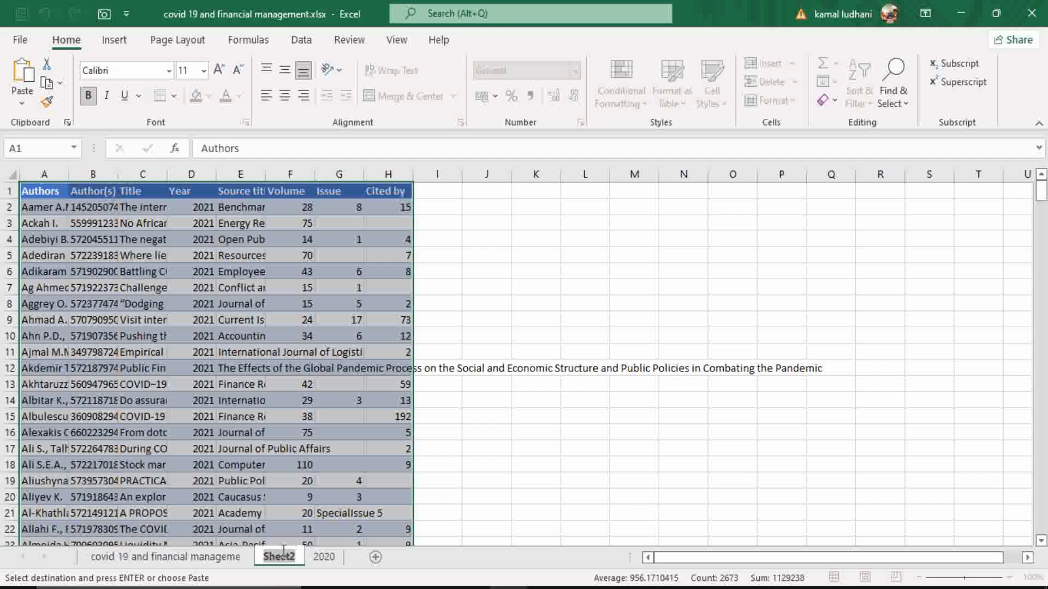
{"action": "double_click", "coordinate": [279, 557]}
{"action": "type", "text": "2021"}
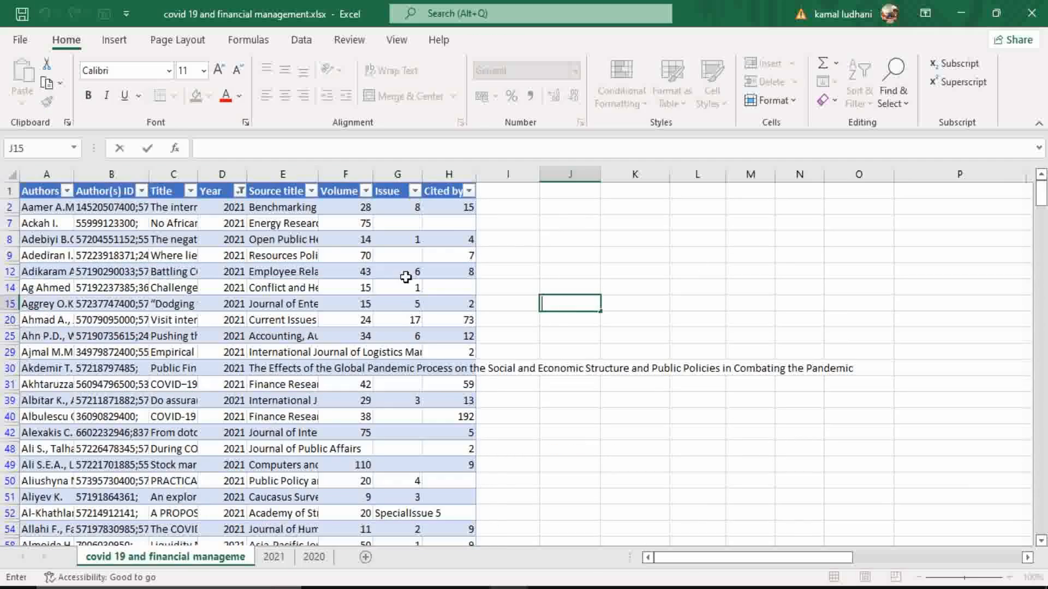
Step: Change the Year filter to show only the 2022 records
{"action": "left_click", "coordinate": [239, 191]}
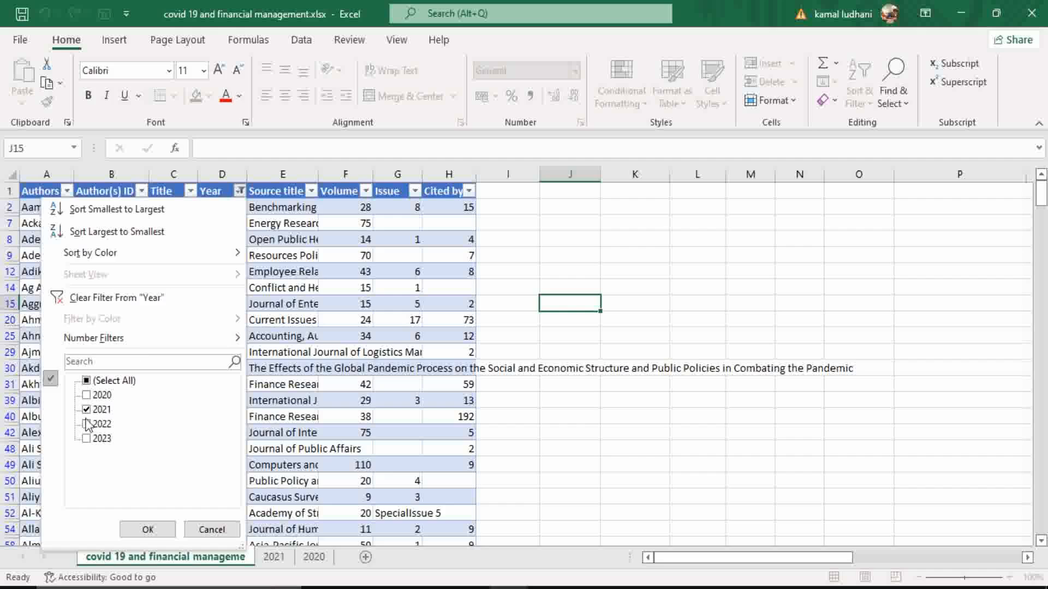
{"action": "left_click", "coordinate": [86, 409]}
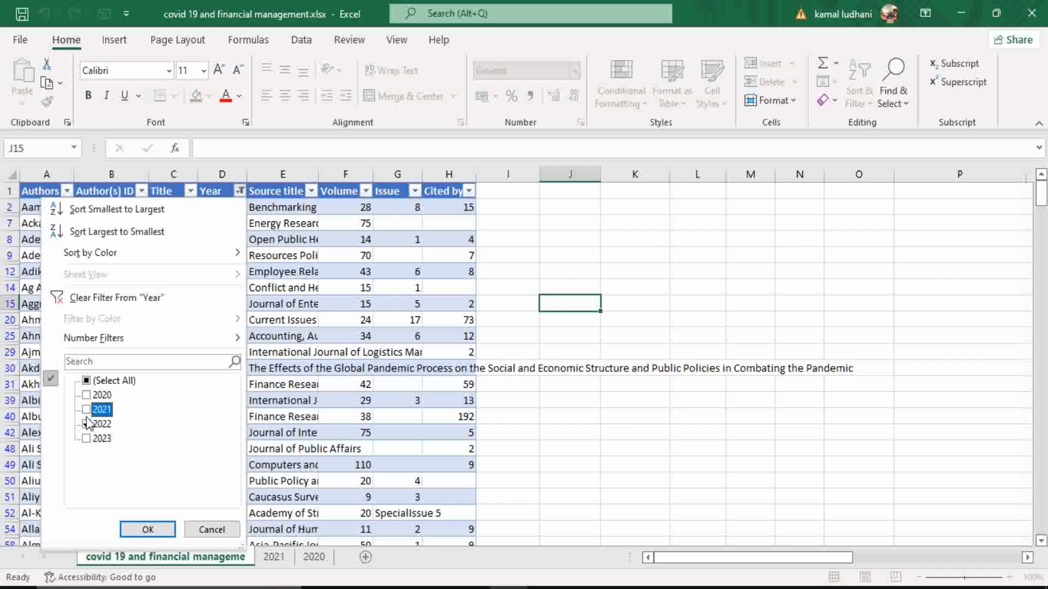
{"action": "left_click", "coordinate": [146, 529]}
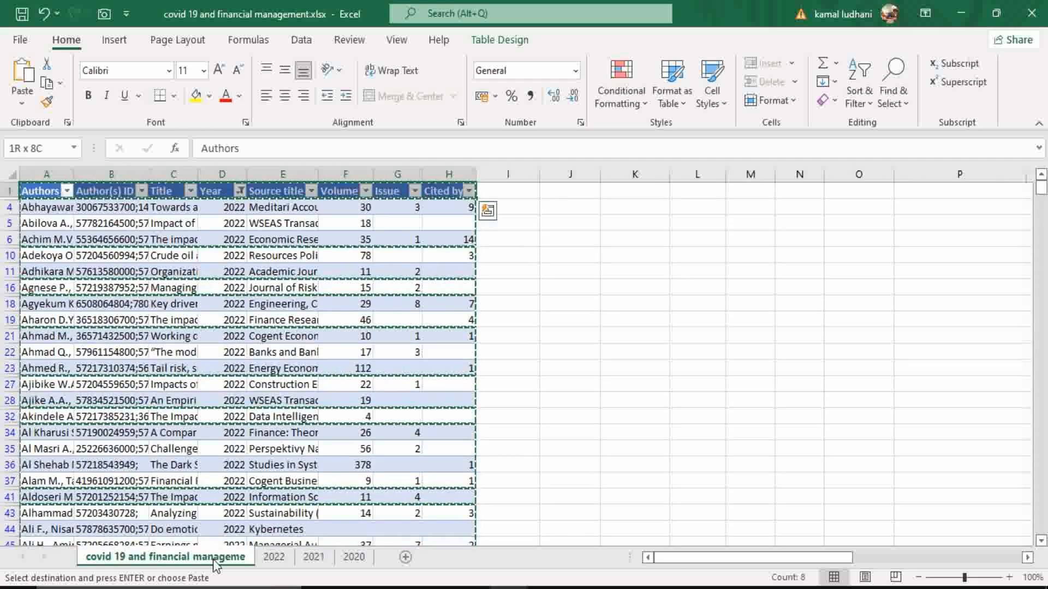
Step: Filter to 2023 records, add a new 2023 sheet, then go to the 2020 sheet
{"action": "left_click", "coordinate": [240, 191]}
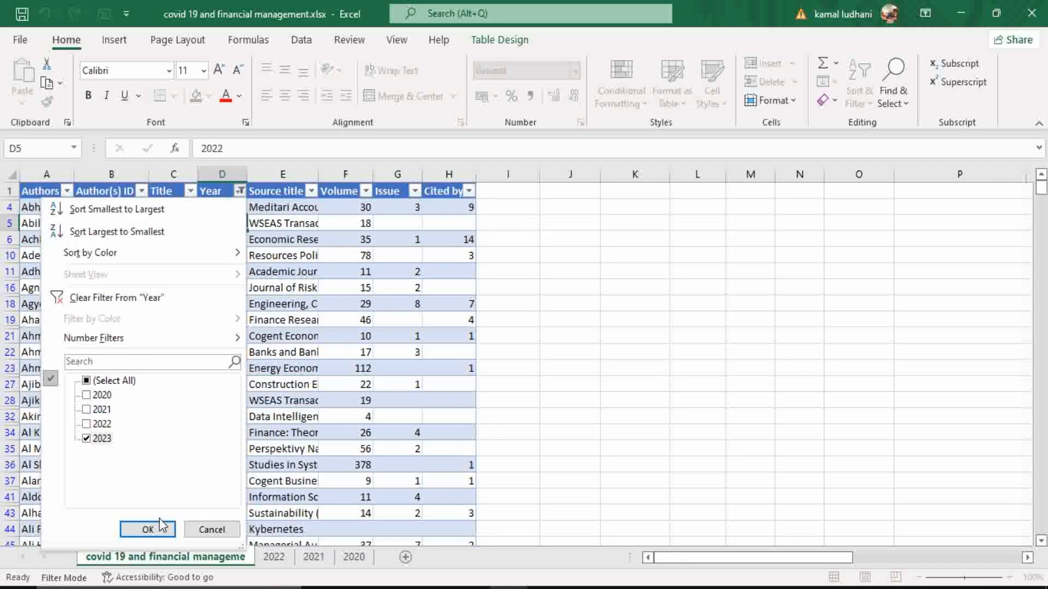
{"action": "left_click", "coordinate": [148, 530]}
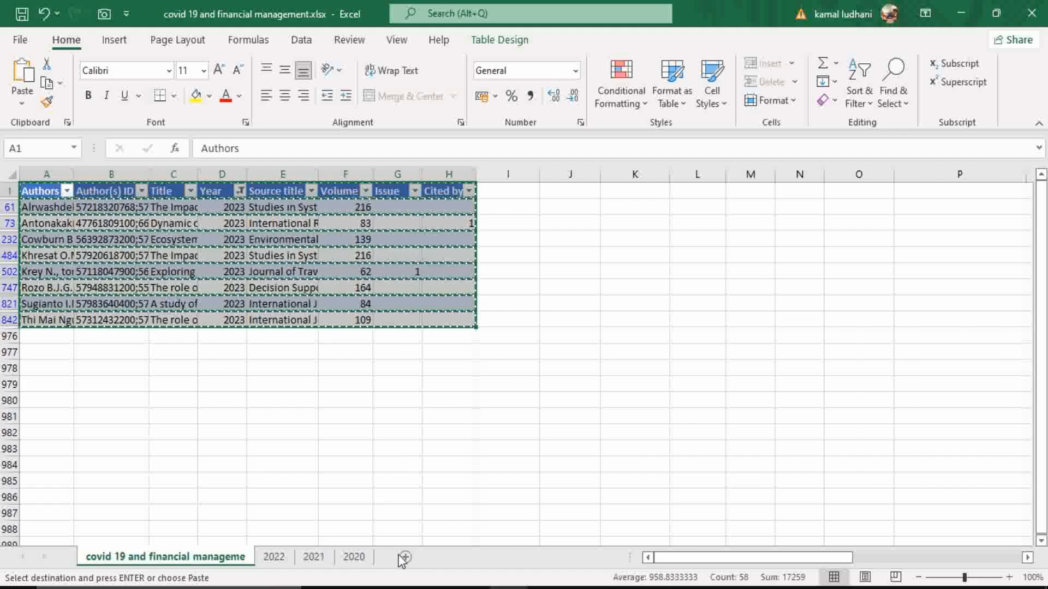
{"action": "left_click", "coordinate": [401, 557]}
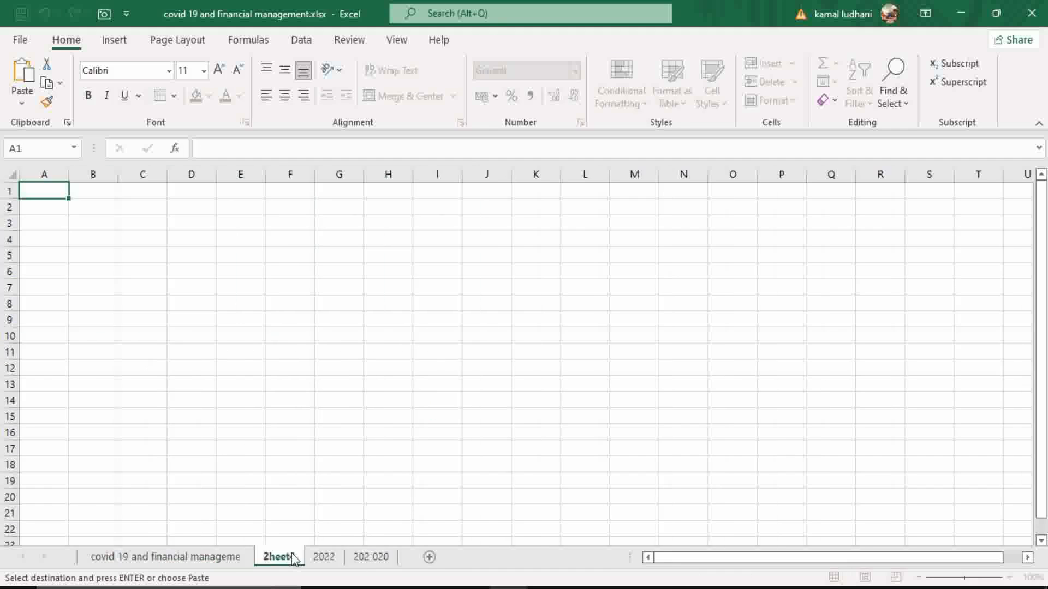
{"action": "left_click", "coordinate": [274, 557]}
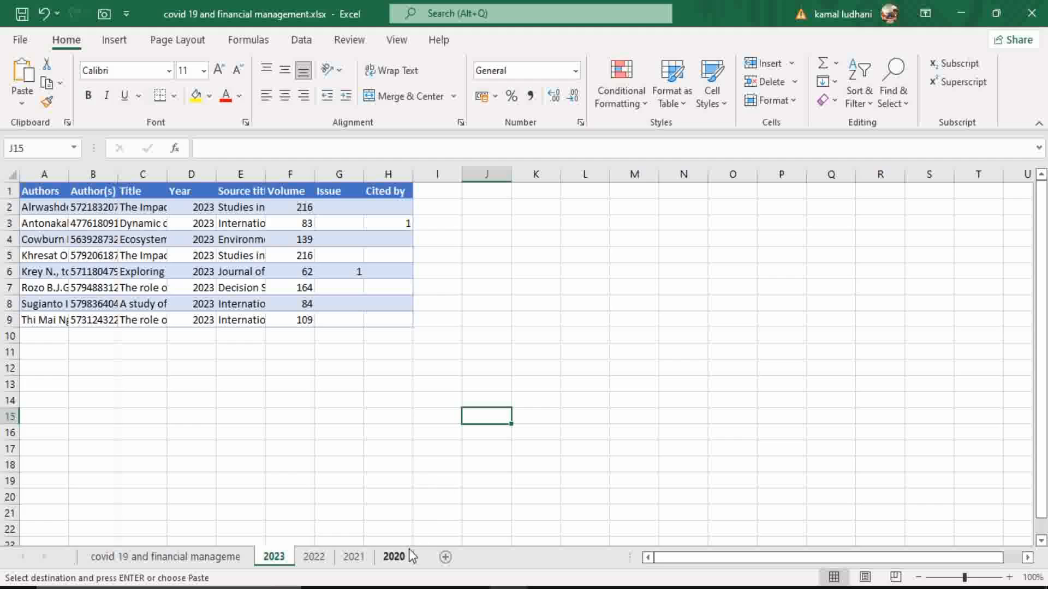
{"action": "left_click", "coordinate": [393, 556]}
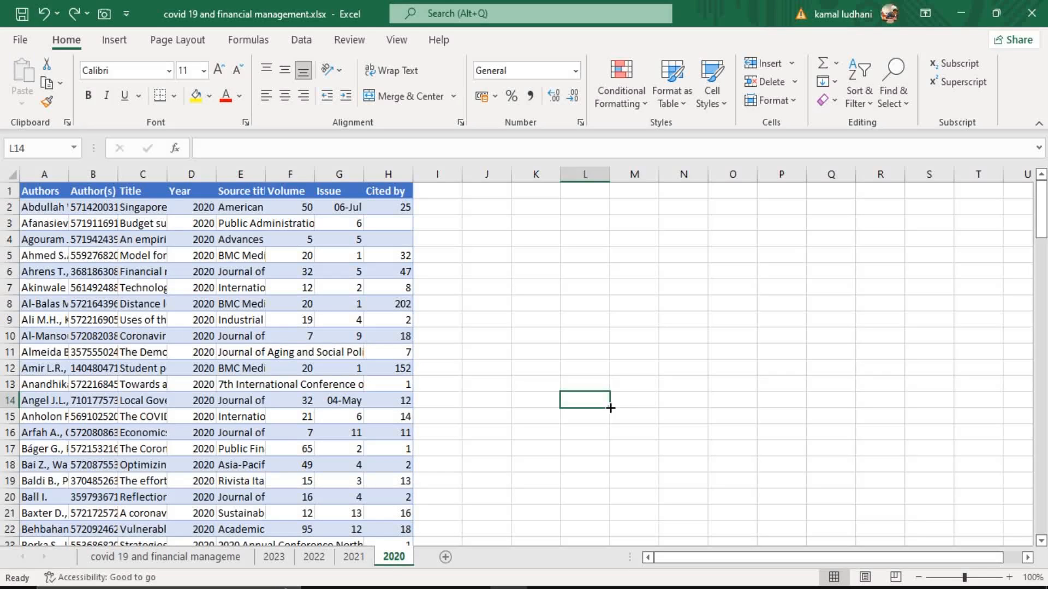
{"action": "mouse_move", "coordinate": [583, 422]}
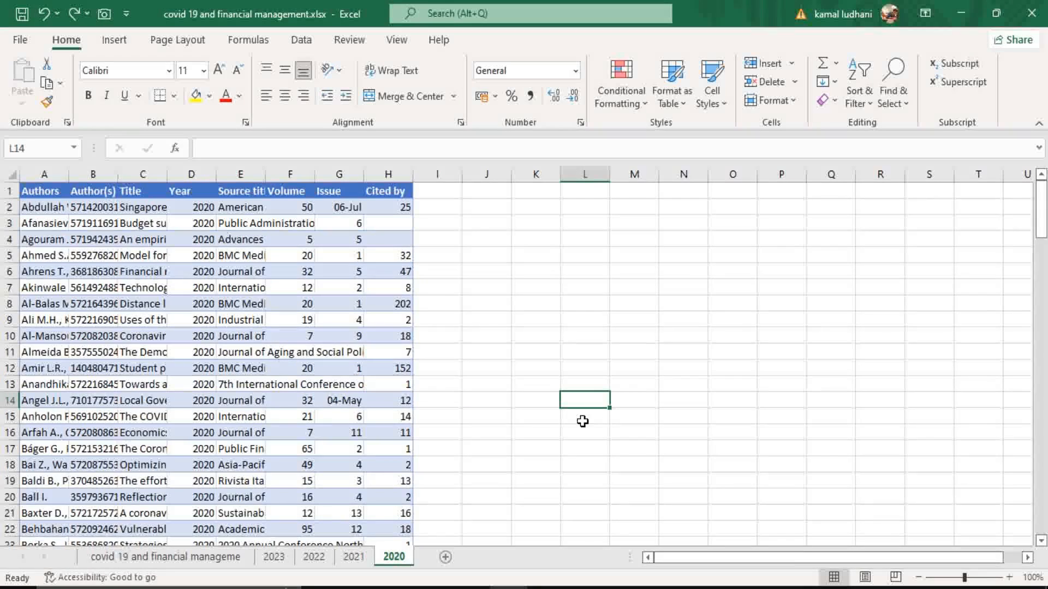
Step: Custom-sort the 2020 records by Cited by, largest to smallest, expanding the selection
{"action": "left_click", "coordinate": [388, 208]}
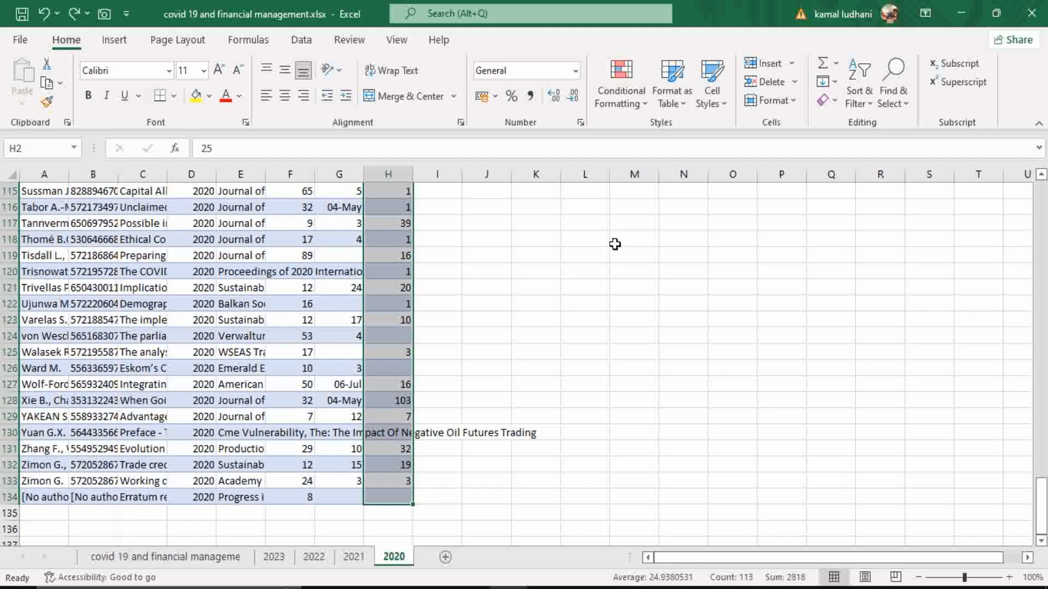
{"action": "left_click", "coordinate": [858, 83]}
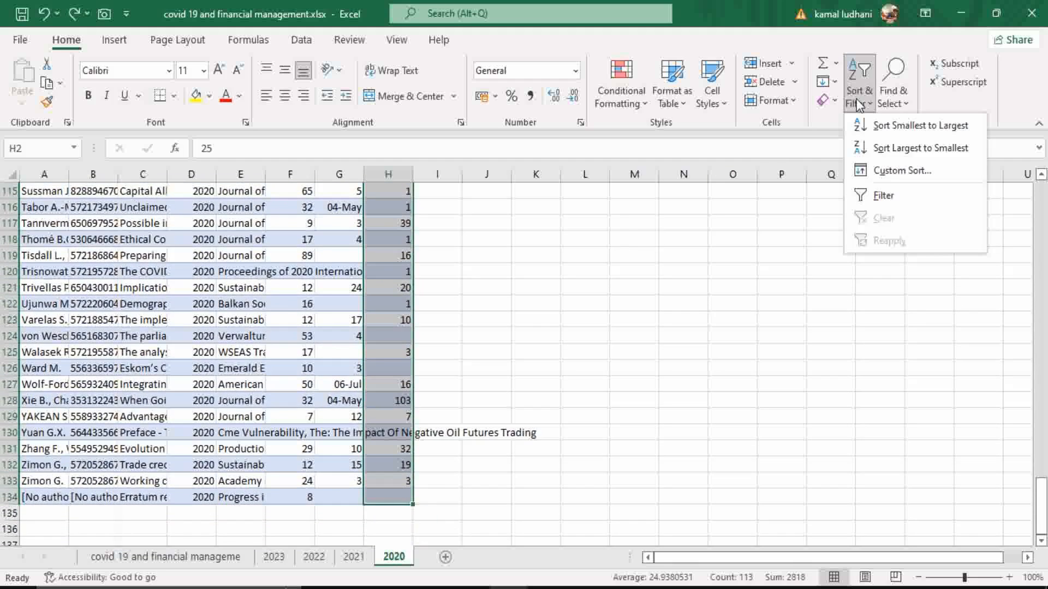
{"action": "left_click", "coordinate": [920, 125]}
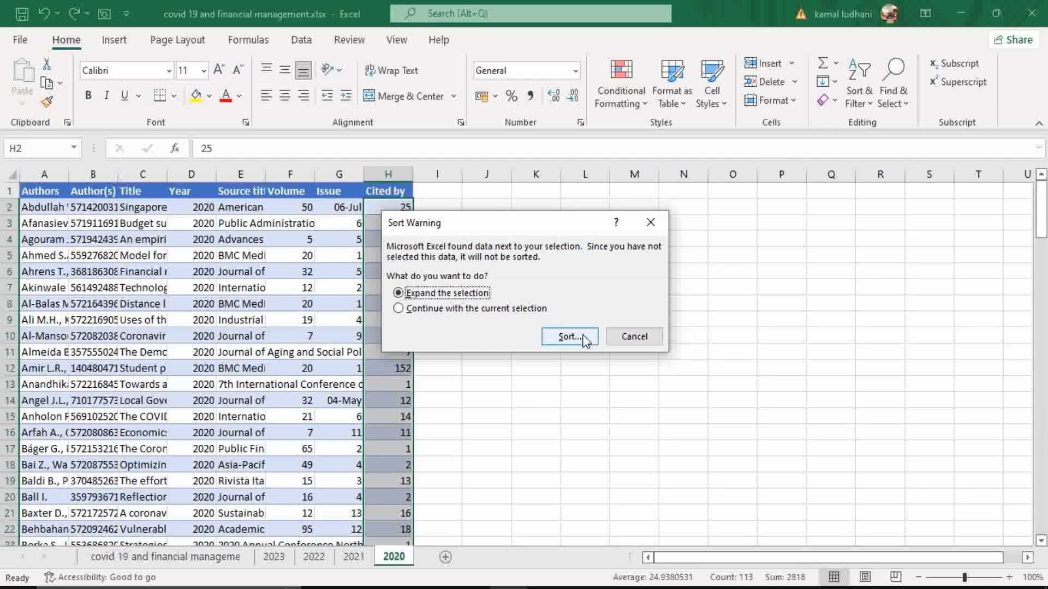
{"action": "left_click", "coordinate": [568, 336]}
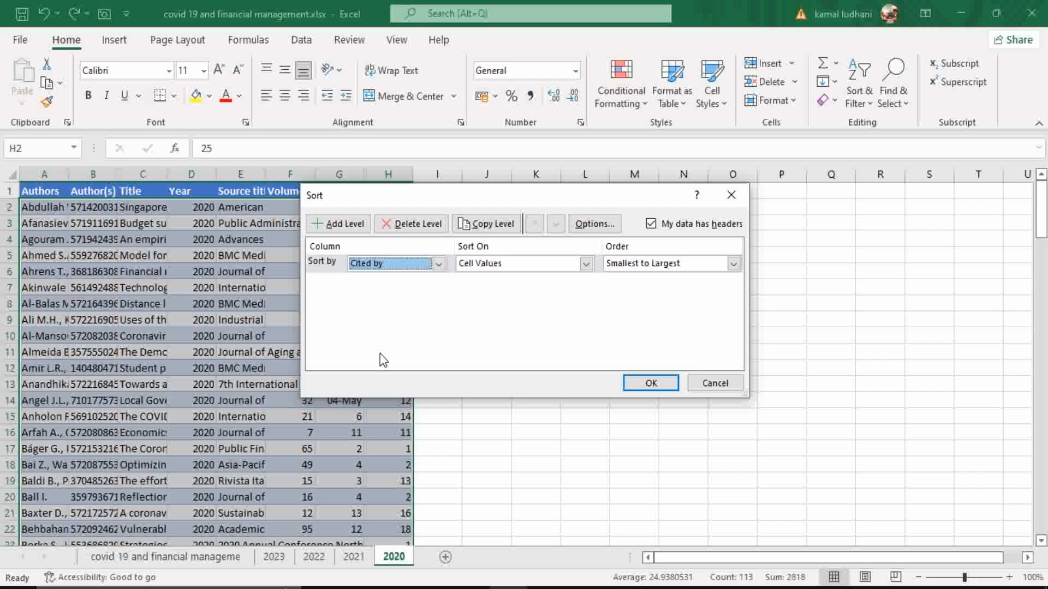
{"action": "left_click", "coordinate": [732, 262]}
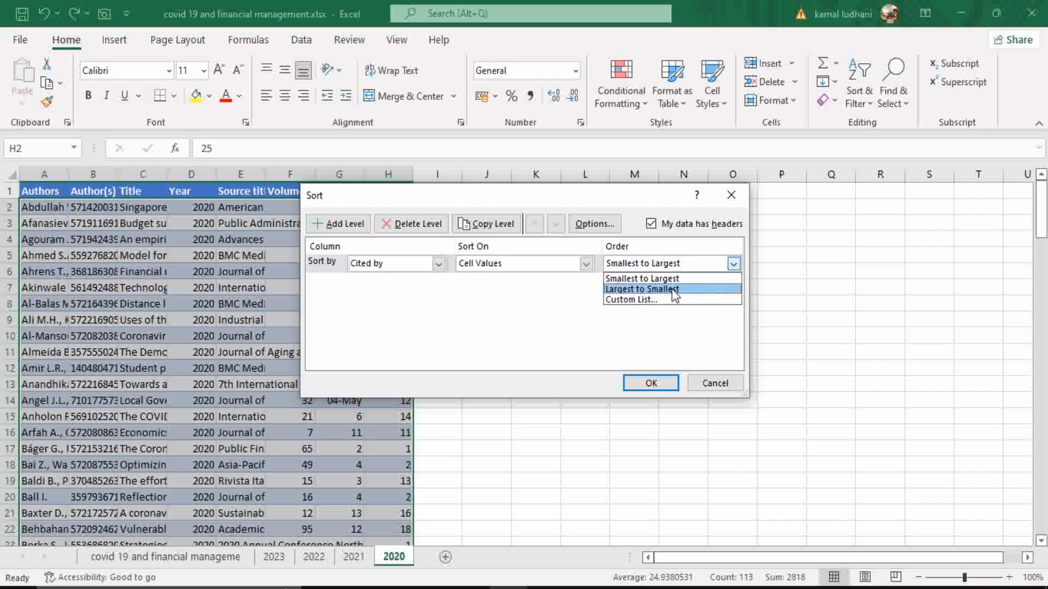
{"action": "left_click", "coordinate": [642, 289]}
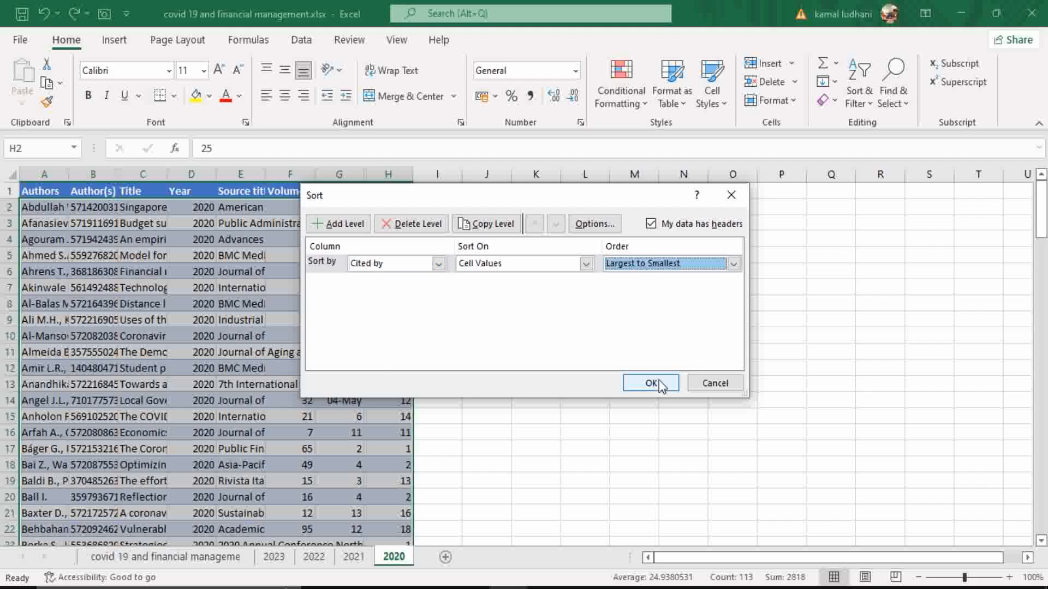
{"action": "left_click", "coordinate": [649, 383]}
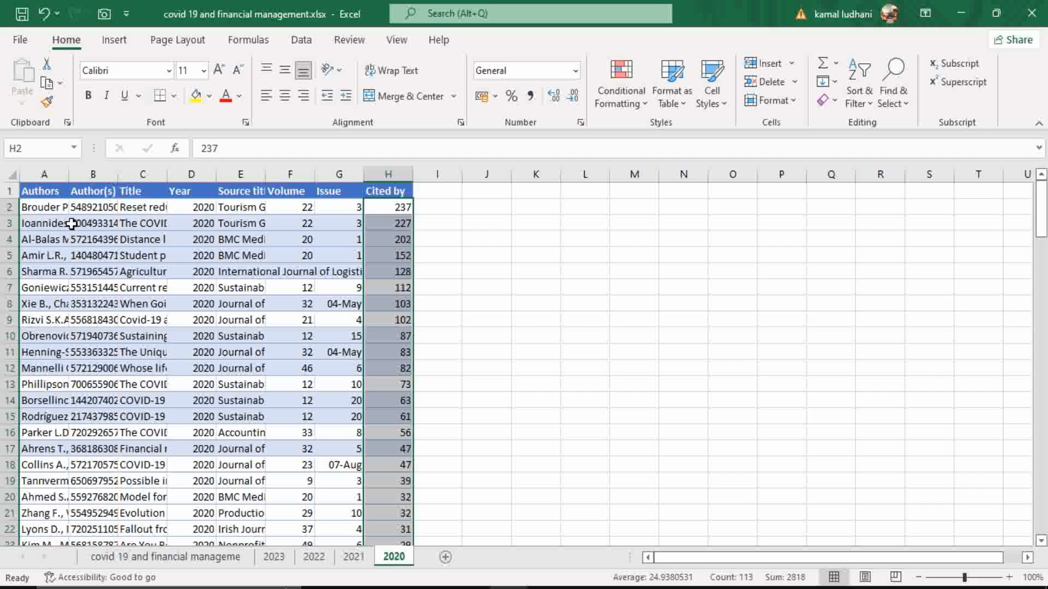
Step: Enter ranks 1, 2, 3 in column I and fill them down the table
{"action": "left_click", "coordinate": [437, 206]}
{"action": "type", "text": "1"}
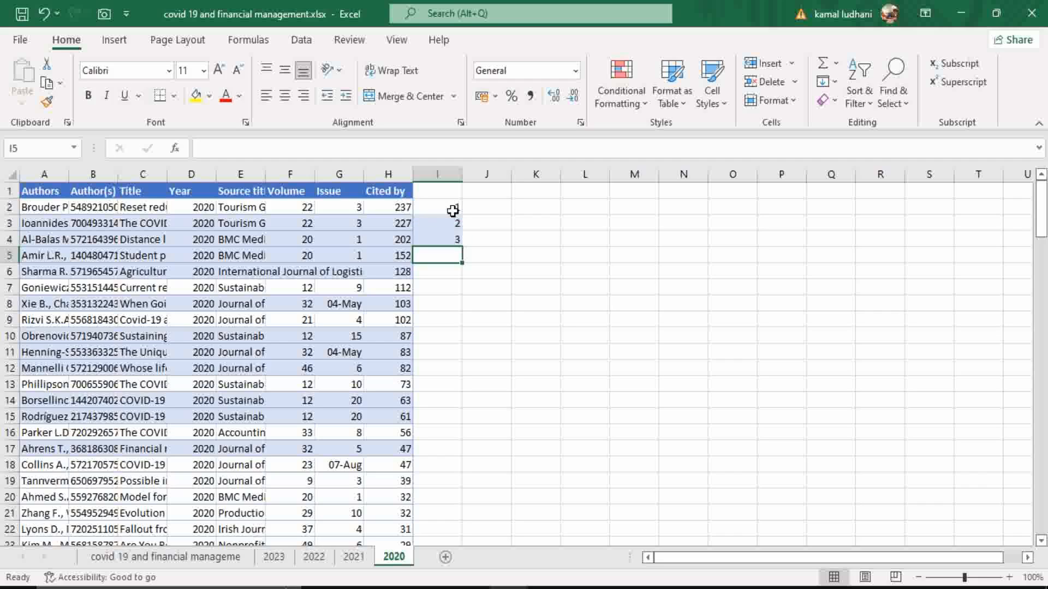
{"action": "left_click_drag", "start_coordinate": [457, 206], "coordinate": [452, 241]}
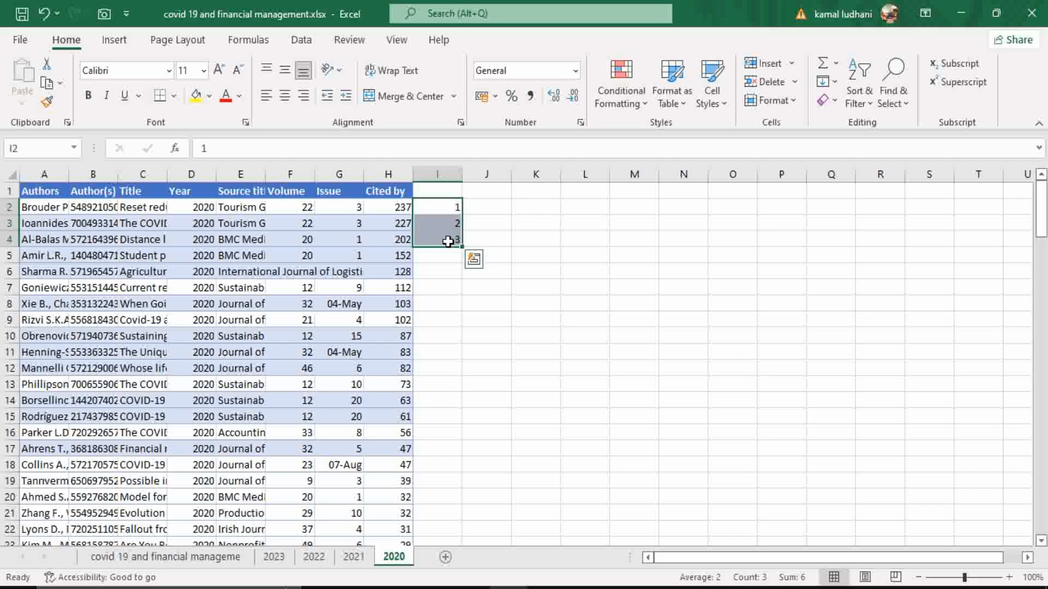
{"action": "left_click_drag", "start_coordinate": [449, 242], "coordinate": [462, 529]}
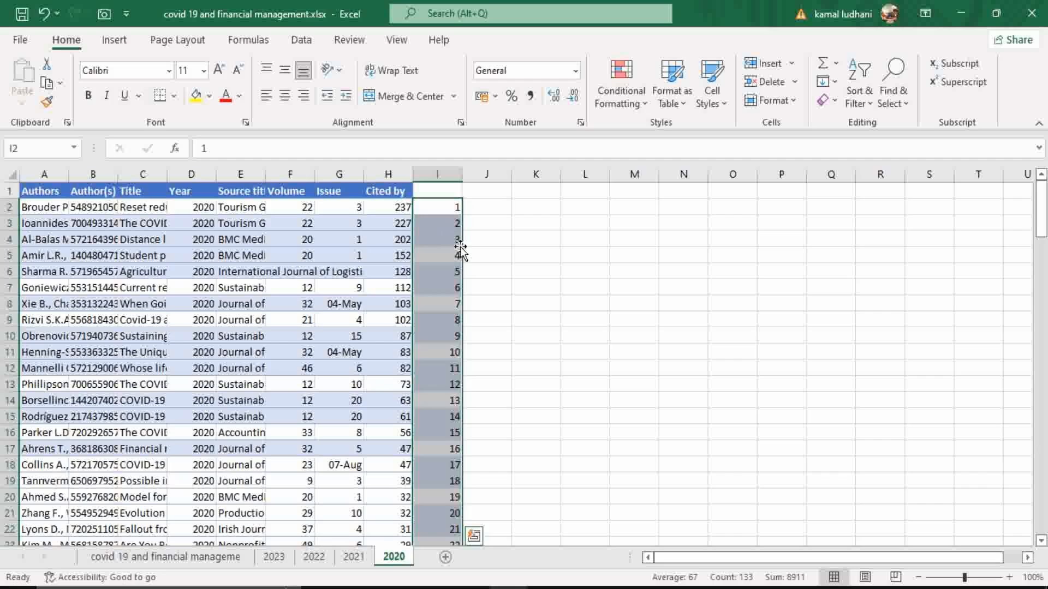
{"action": "mouse_move", "coordinate": [595, 255]}
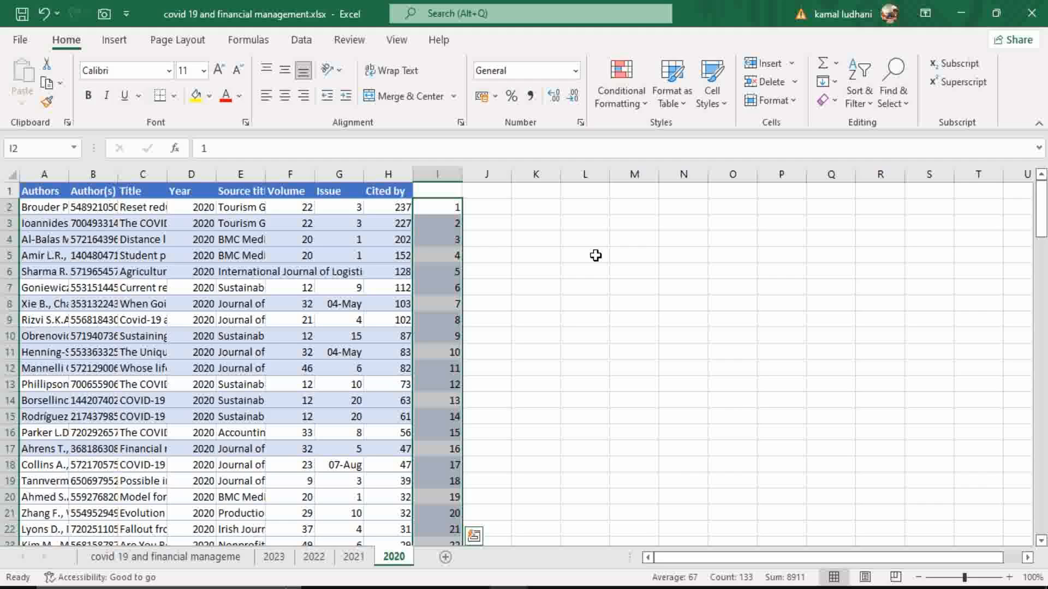
Step: Highlight row 26 (25 citations, rank 25) yellow and label it h-index
{"action": "scroll", "scroll_direction": "down", "scroll_amount": 3}
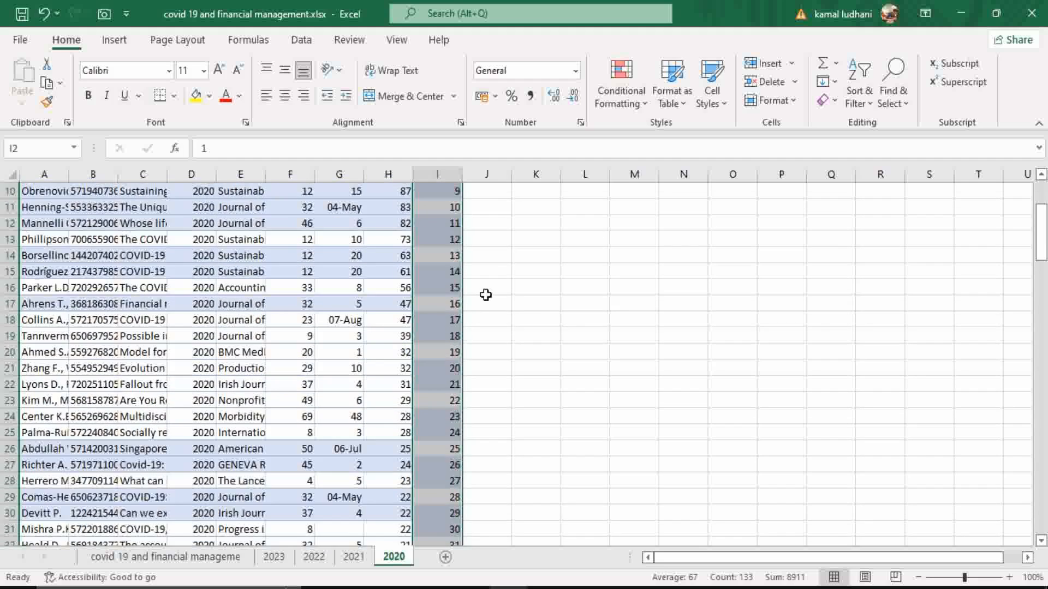
{"action": "scroll", "scroll_direction": "down", "scroll_amount": 3}
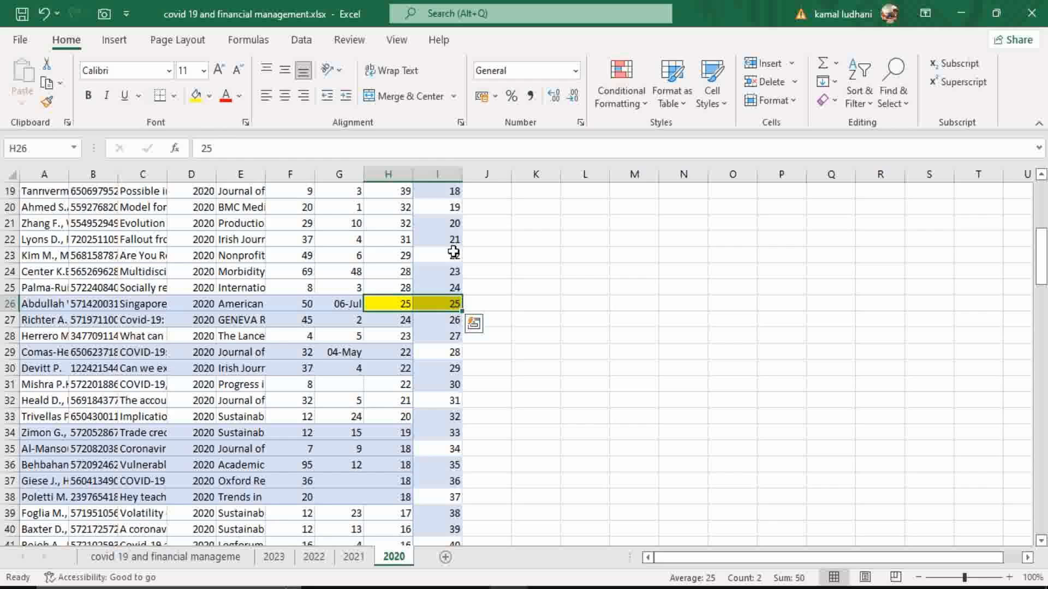
{"action": "scroll", "scroll_direction": "up", "scroll_amount": 3}
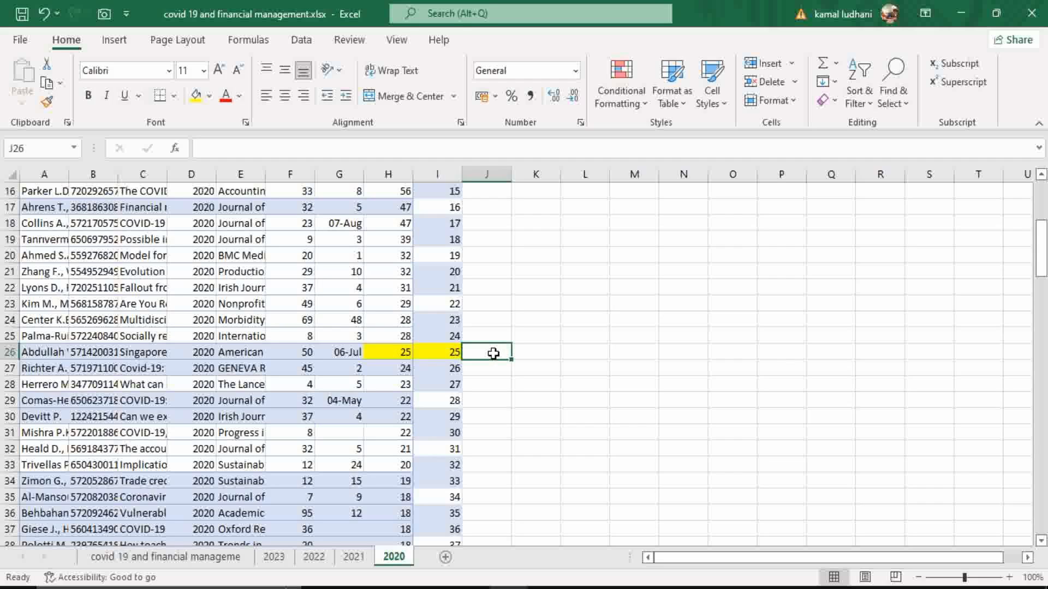
{"action": "type", "text": "h-index"}
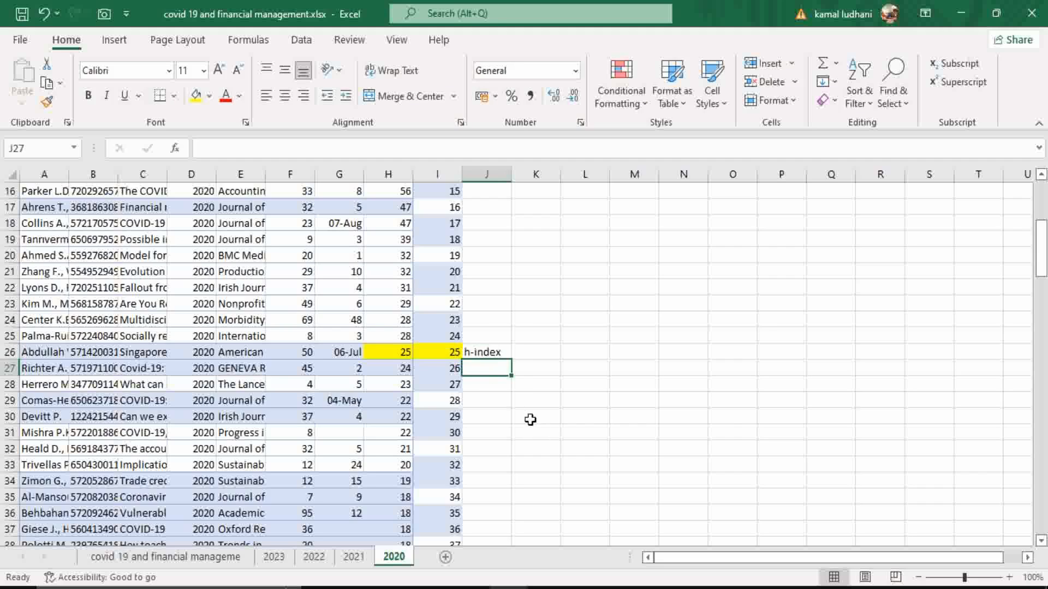
{"action": "mouse_move", "coordinate": [527, 419]}
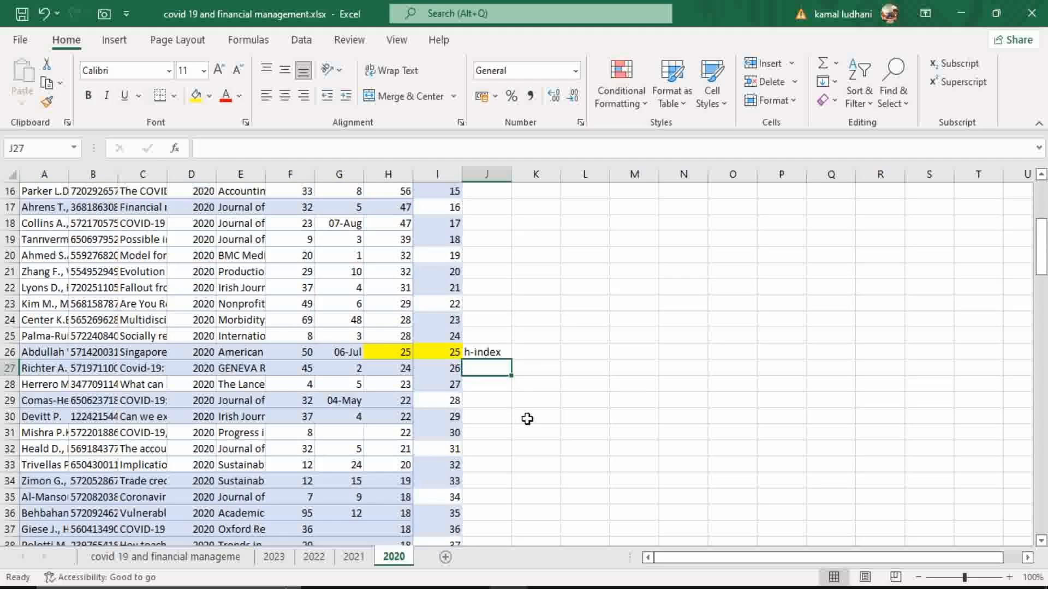
Step: Switch to the 2021 sheet and select its Cited by values down to row 370
{"action": "left_click", "coordinate": [354, 556]}
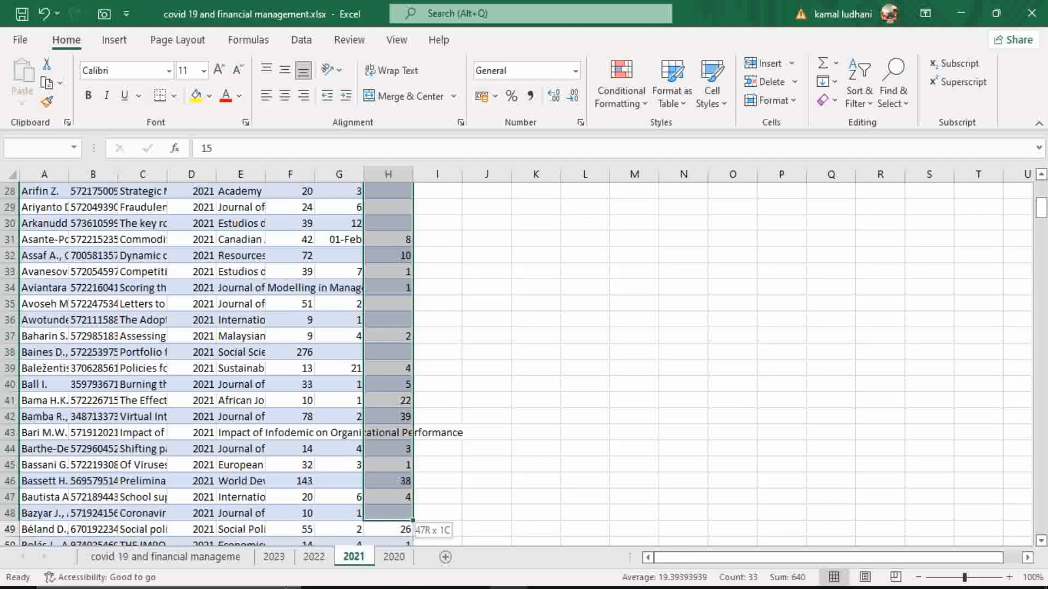
{"action": "scroll", "scroll_direction": "down", "scroll_amount": 3}
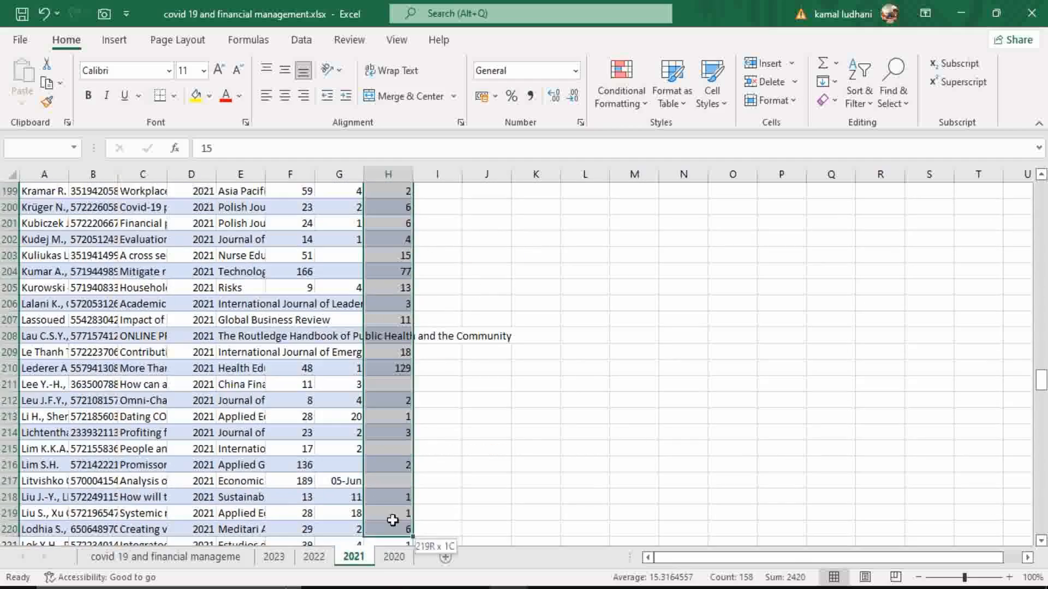
{"action": "scroll", "scroll_direction": "down", "scroll_amount": 3}
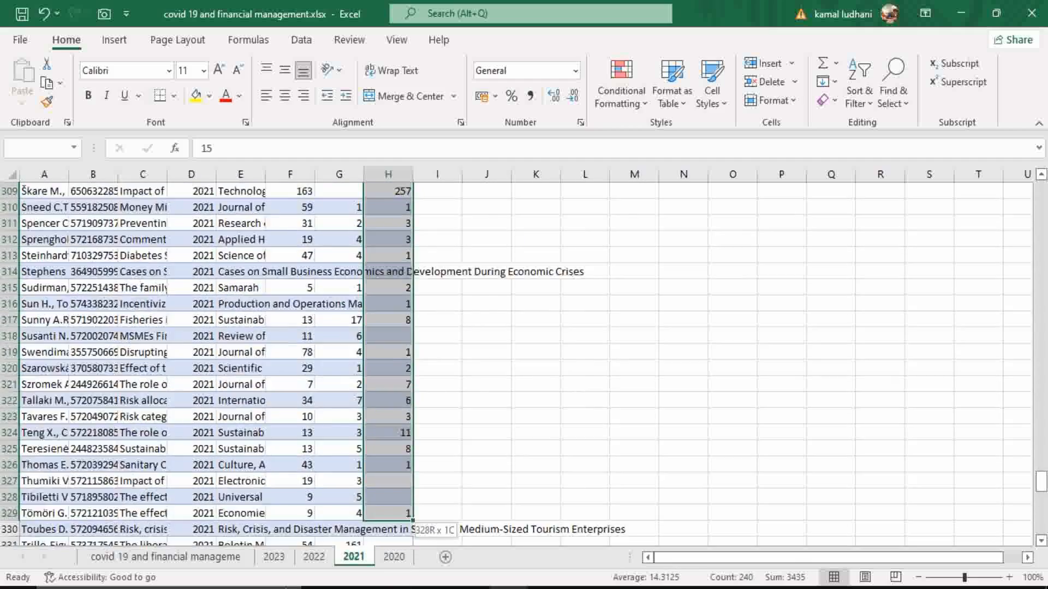
{"action": "scroll", "scroll_direction": "down", "scroll_amount": 3}
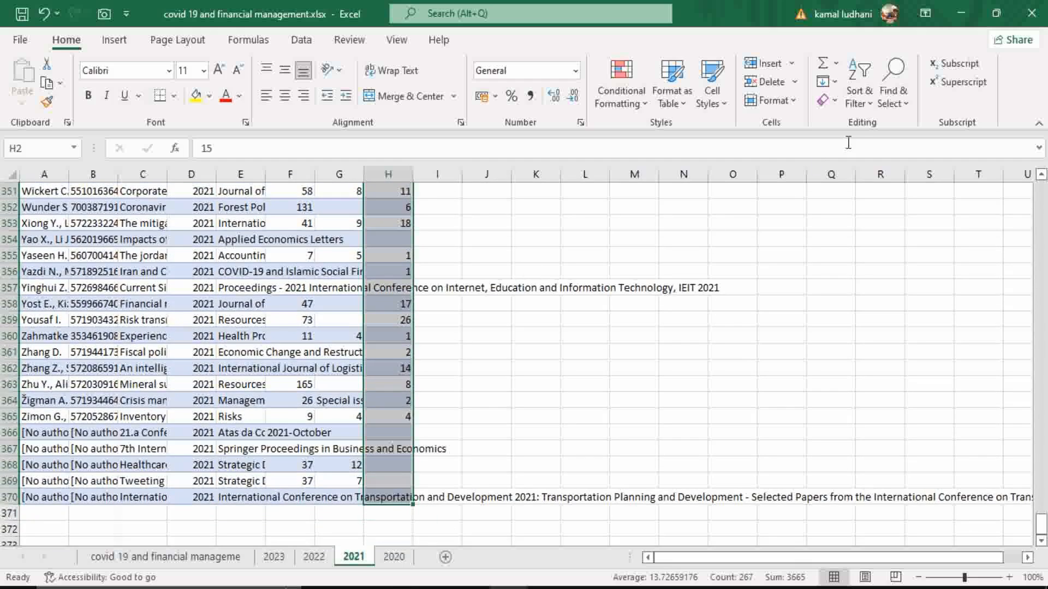
Step: Custom-sort the 2021 records by Cited by, largest to smallest, topping at 257
{"action": "left_click", "coordinate": [858, 82]}
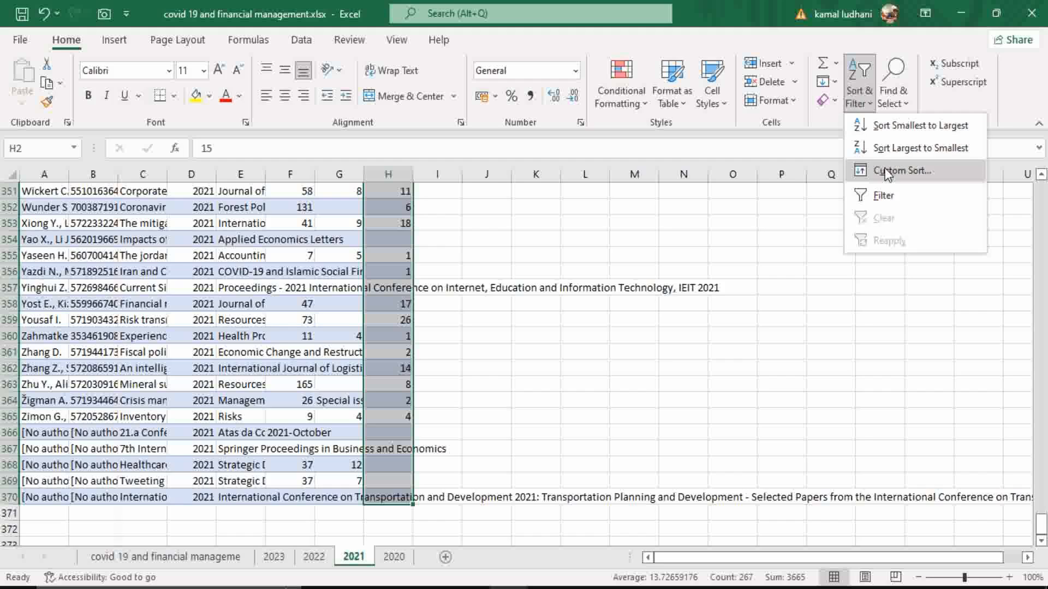
{"action": "left_click", "coordinate": [904, 170]}
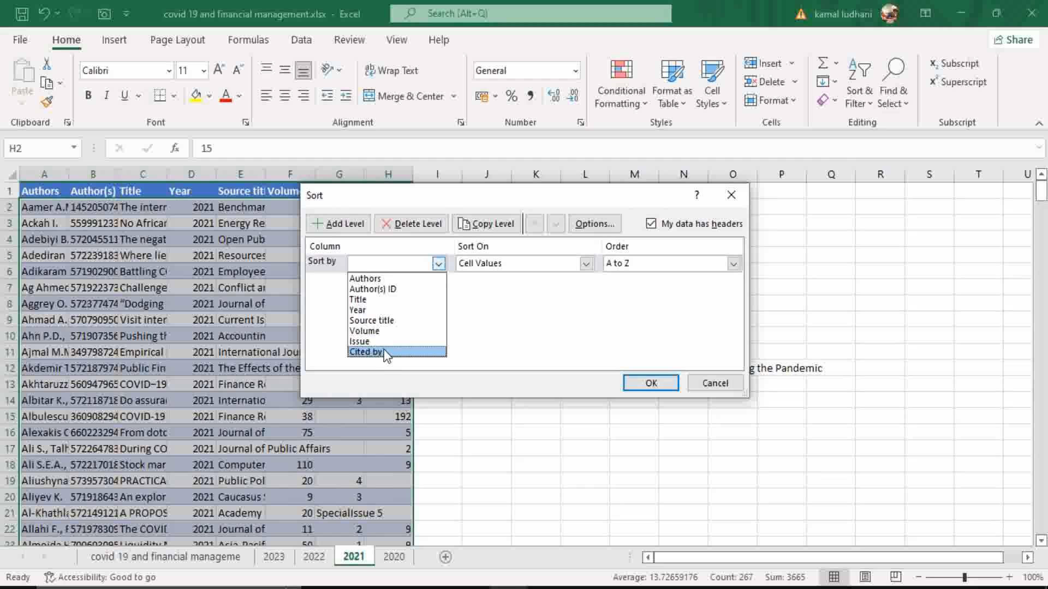
{"action": "left_click", "coordinate": [366, 352]}
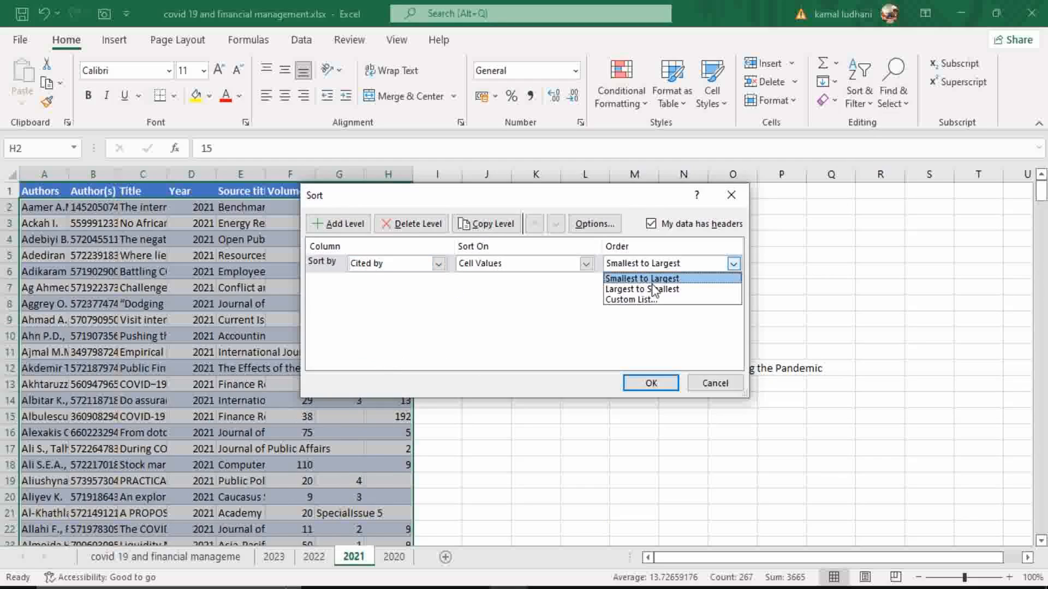
{"action": "left_click", "coordinate": [643, 288]}
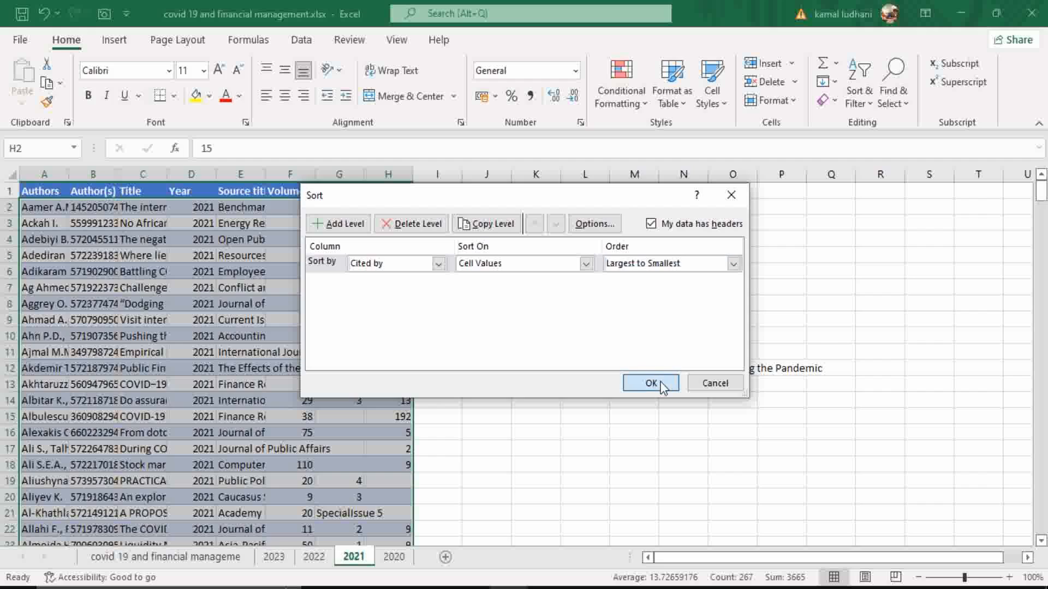
{"action": "left_click", "coordinate": [649, 383]}
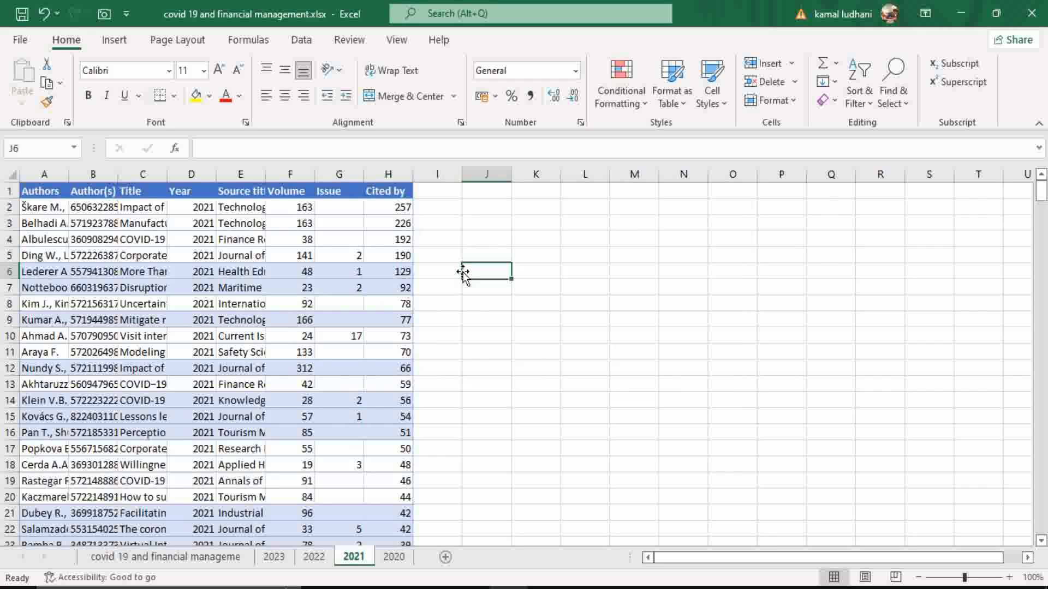
{"action": "mouse_move", "coordinate": [448, 240]}
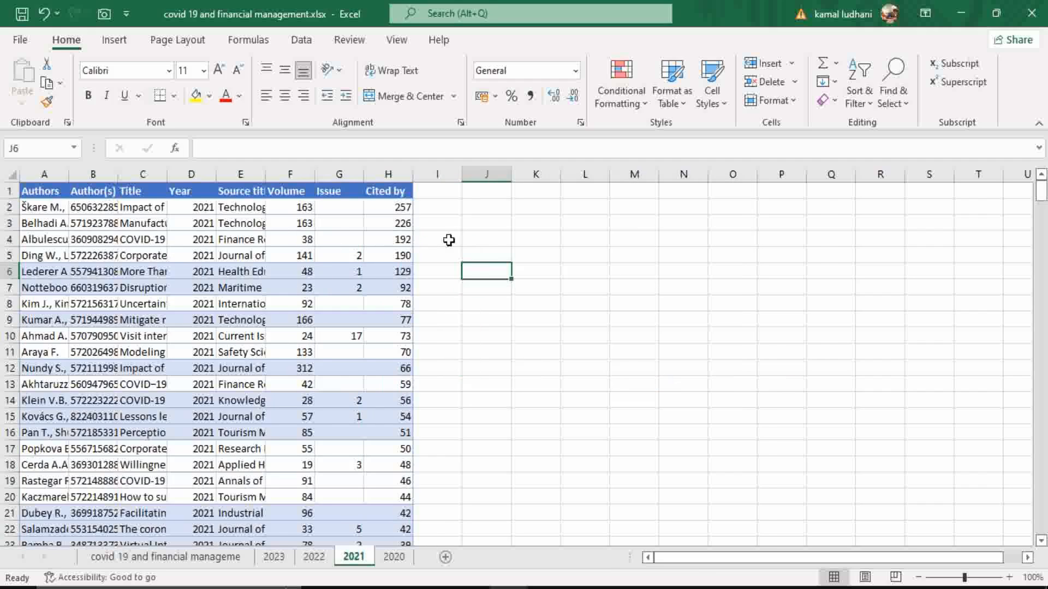
Step: Fill column I of the 2021 sheet with ranks 1, 2, 3 onward past 39
{"action": "type", "text": "1"}
{"action": "left_click", "coordinate": [437, 223]}
{"action": "type", "text": "2"}
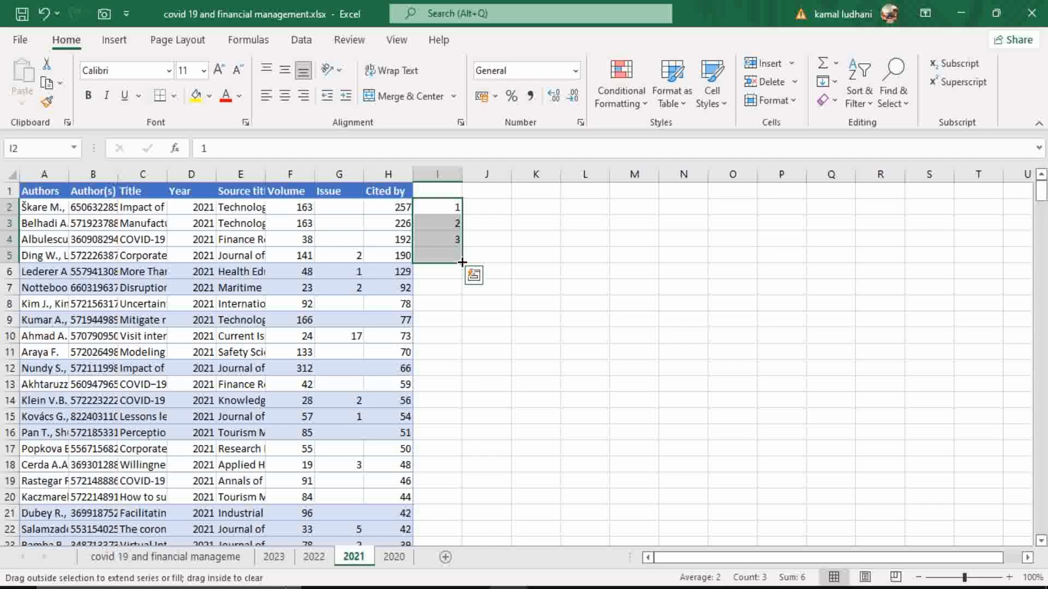
{"action": "left_click_drag", "start_coordinate": [461, 262], "coordinate": [461, 528]}
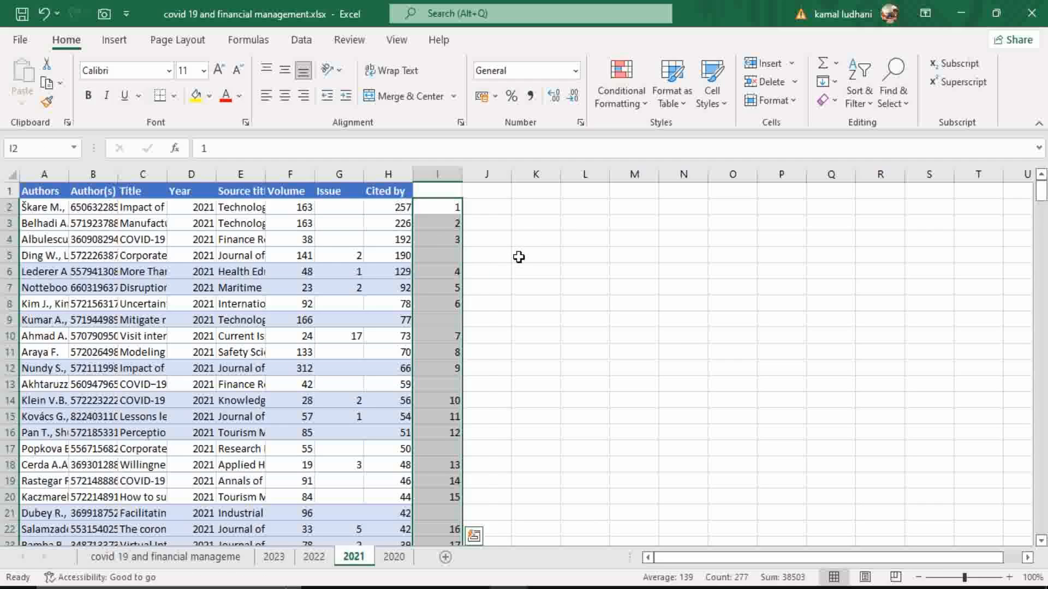
{"action": "left_click_drag", "start_coordinate": [437, 206], "coordinate": [437, 239]}
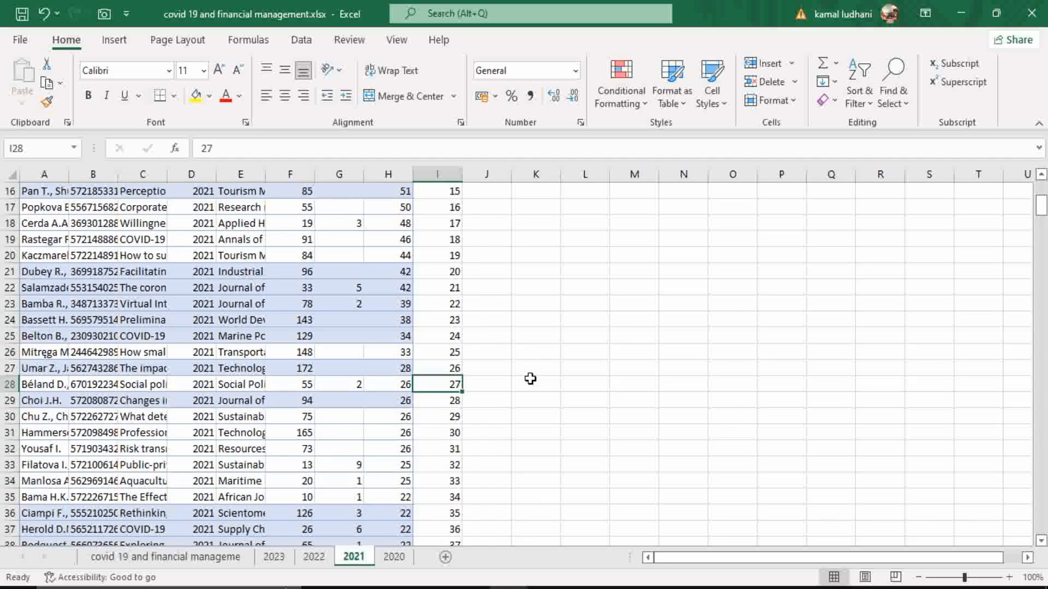
{"action": "scroll", "scroll_direction": "down", "scroll_amount": 3}
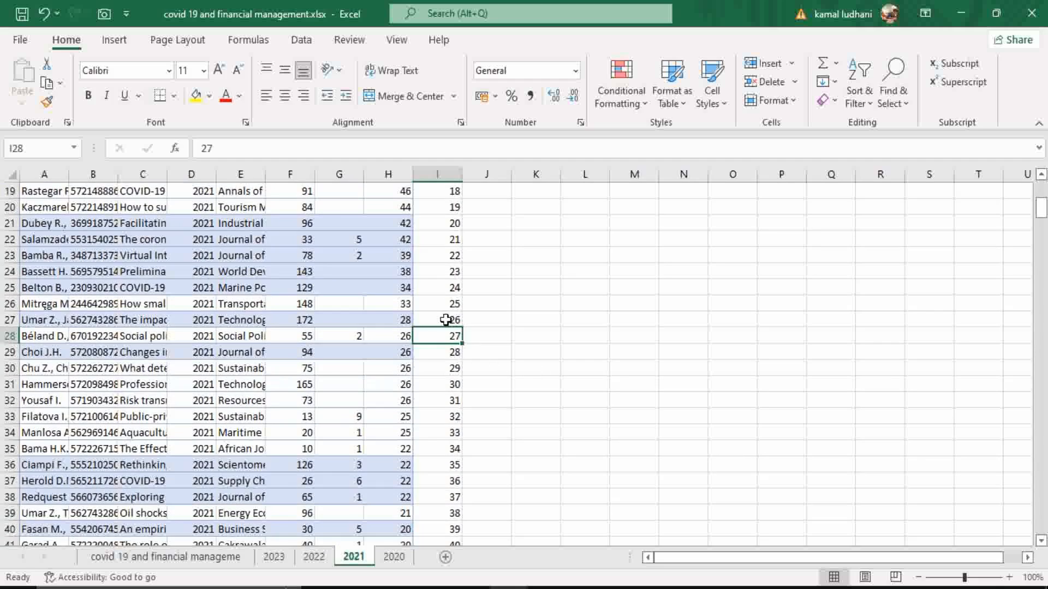
Step: Highlight row 27 (28 citations, rank 26) and label it h-index with value 26
{"action": "left_click", "coordinate": [438, 319]}
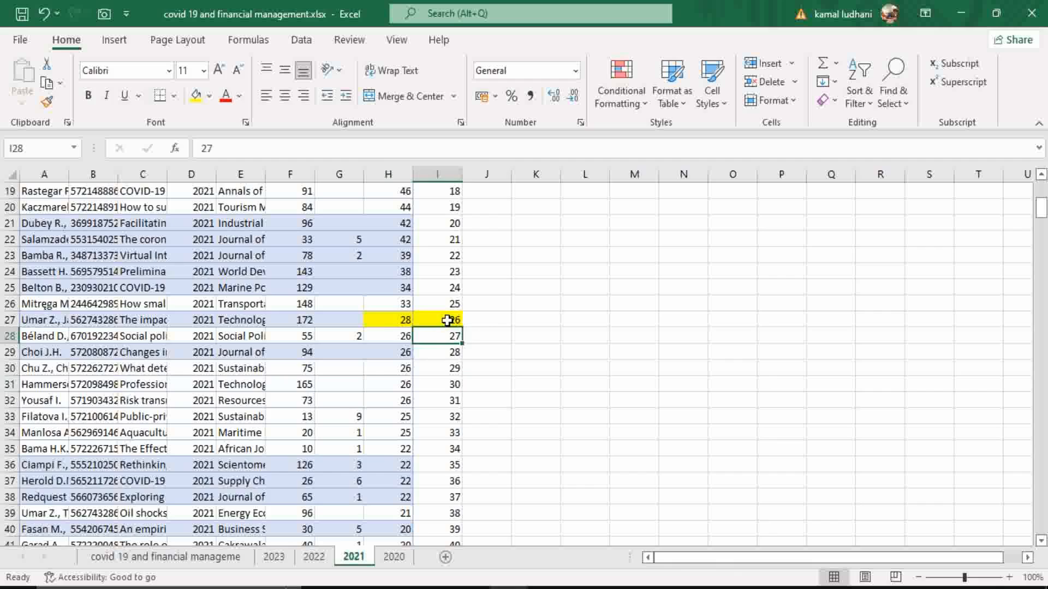
{"action": "type", "text": "h"}
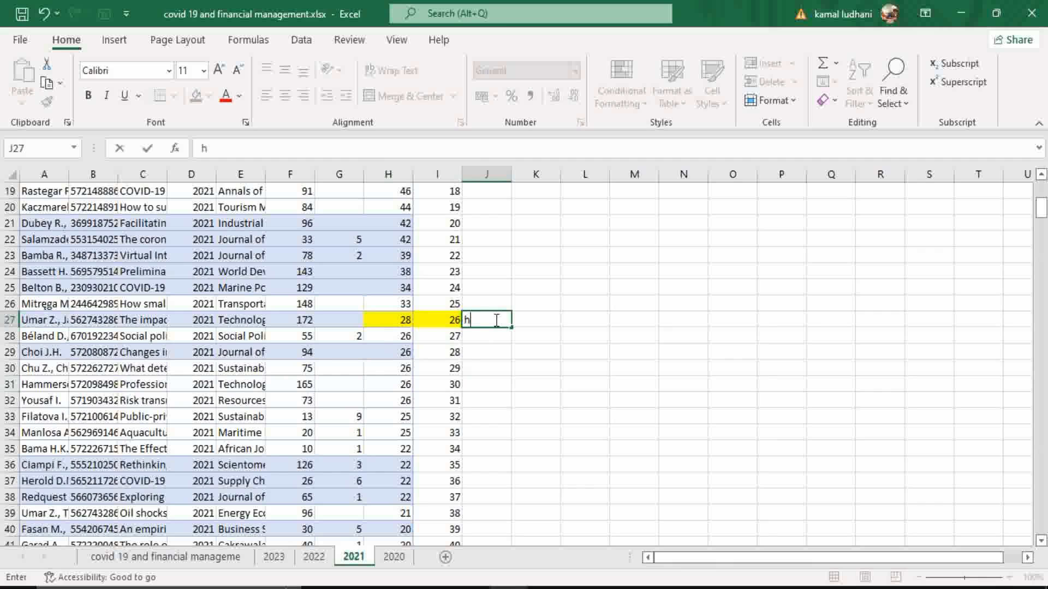
{"action": "type", "text": "-inde"}
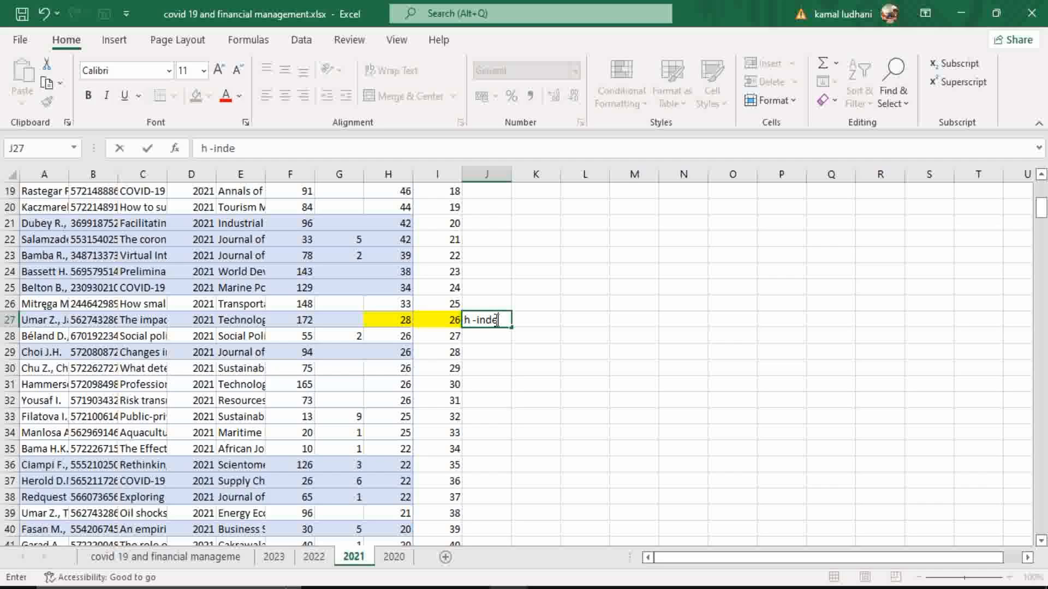
{"action": "type", "text": "x"}
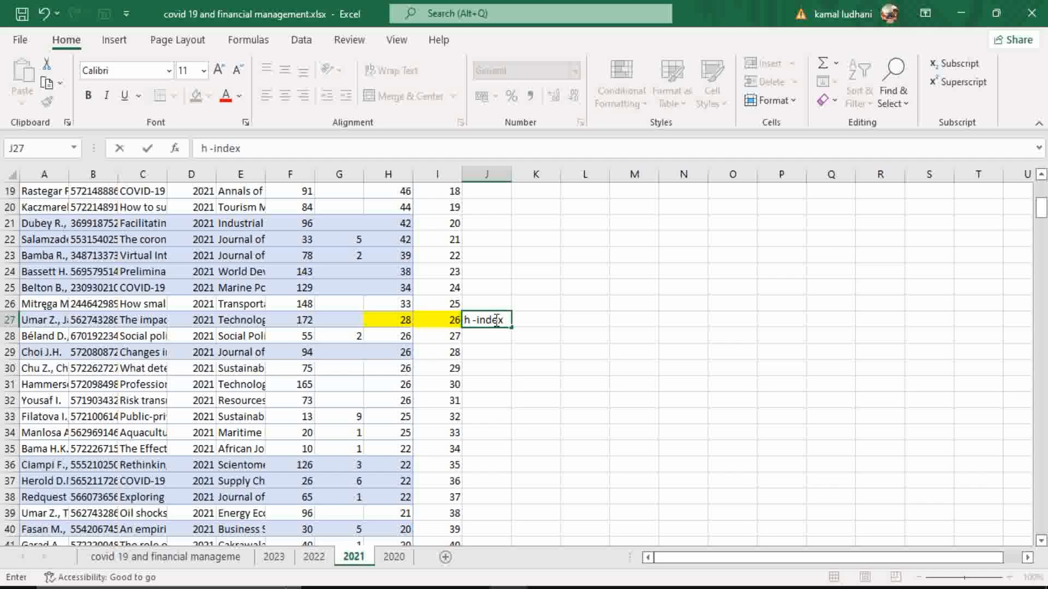
{"action": "type", "text": "2"}
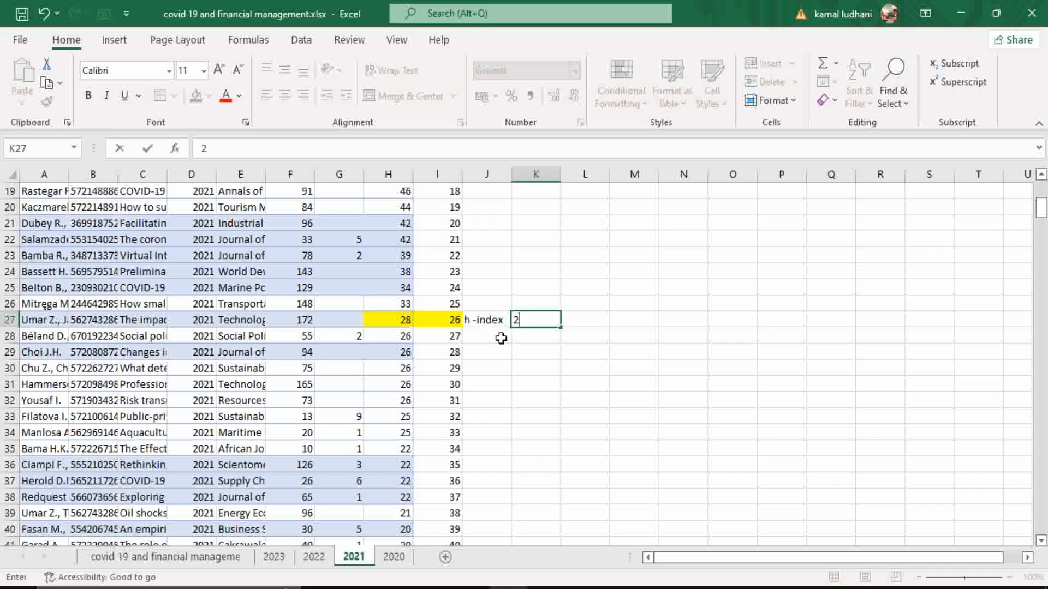
{"action": "type", "text": "6"}
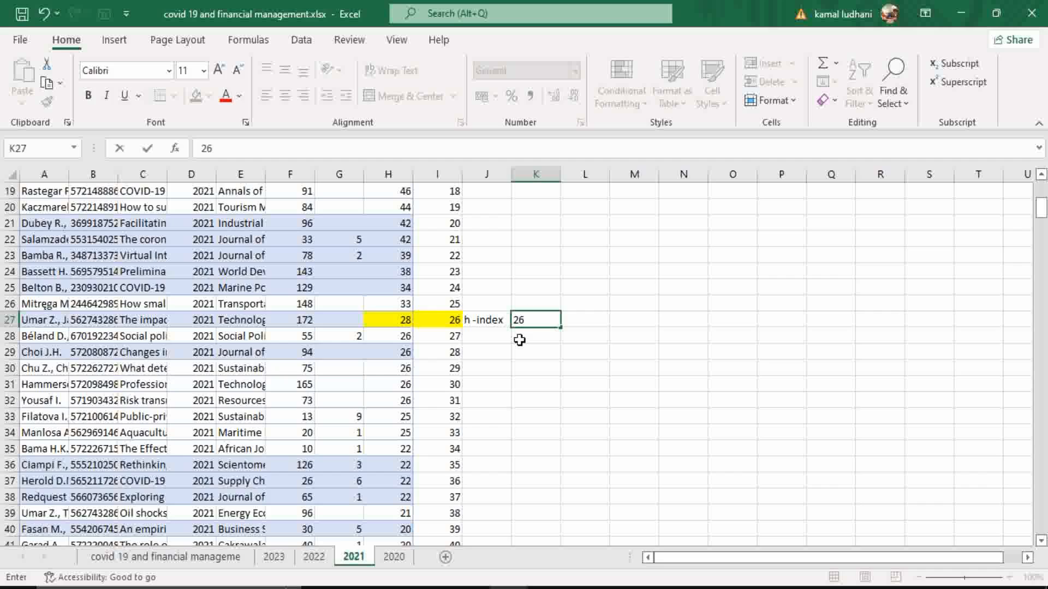
{"action": "mouse_move", "coordinate": [527, 367]}
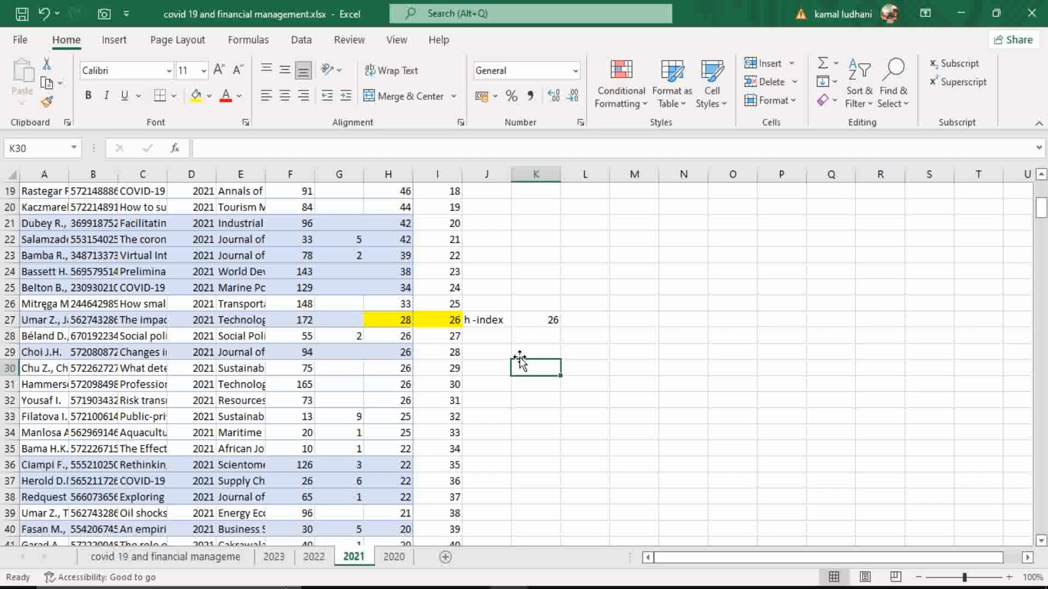
{"action": "mouse_move", "coordinate": [380, 492]}
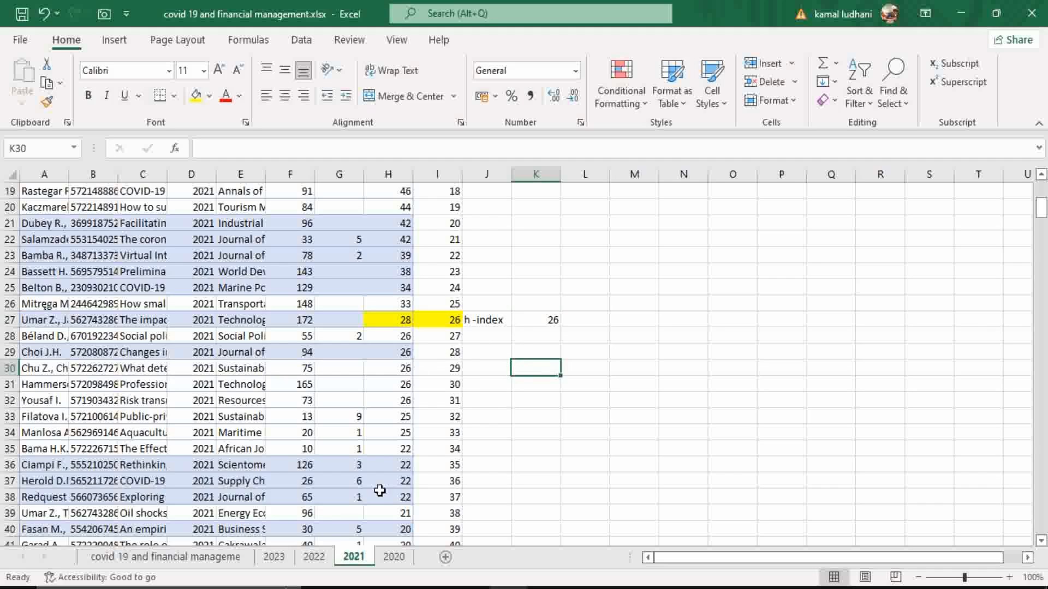
Step: Select the Cited by column on the 2022 sheet
{"action": "left_click", "coordinate": [314, 557]}
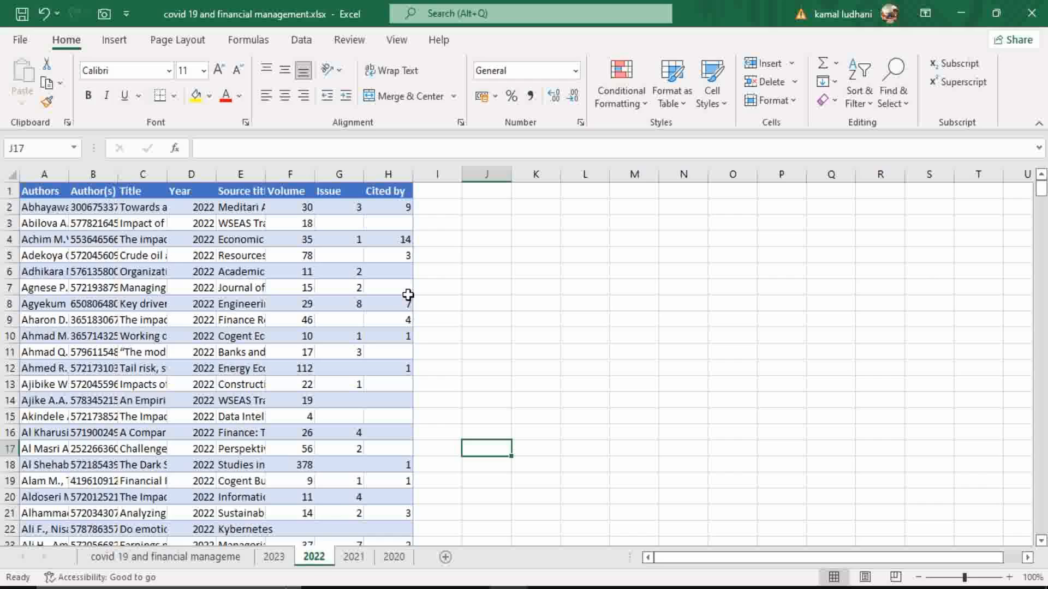
{"action": "left_click", "coordinate": [387, 206]}
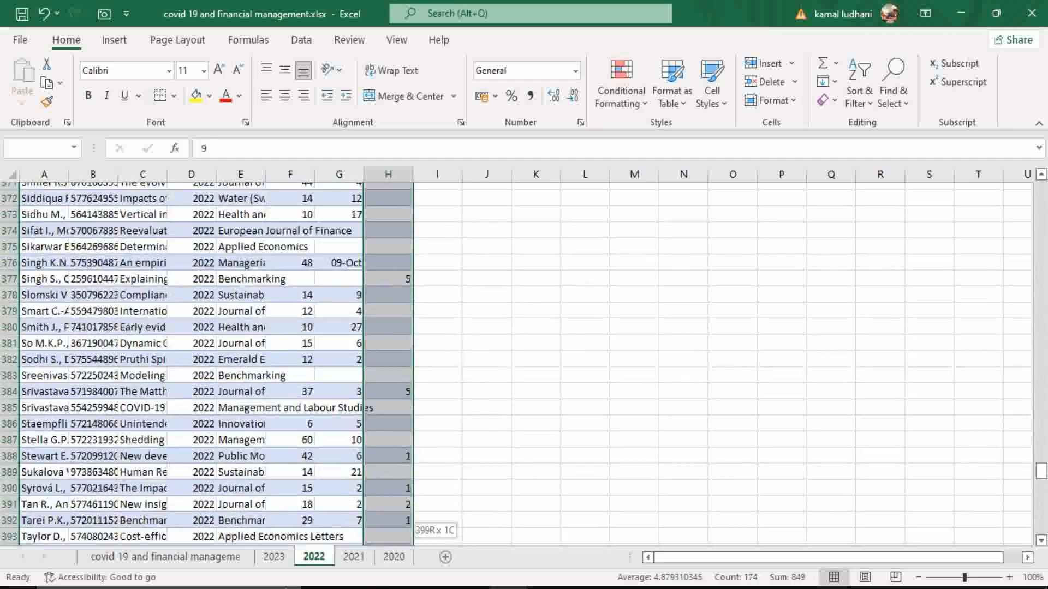
{"action": "scroll", "scroll_direction": "down", "scroll_amount": 3}
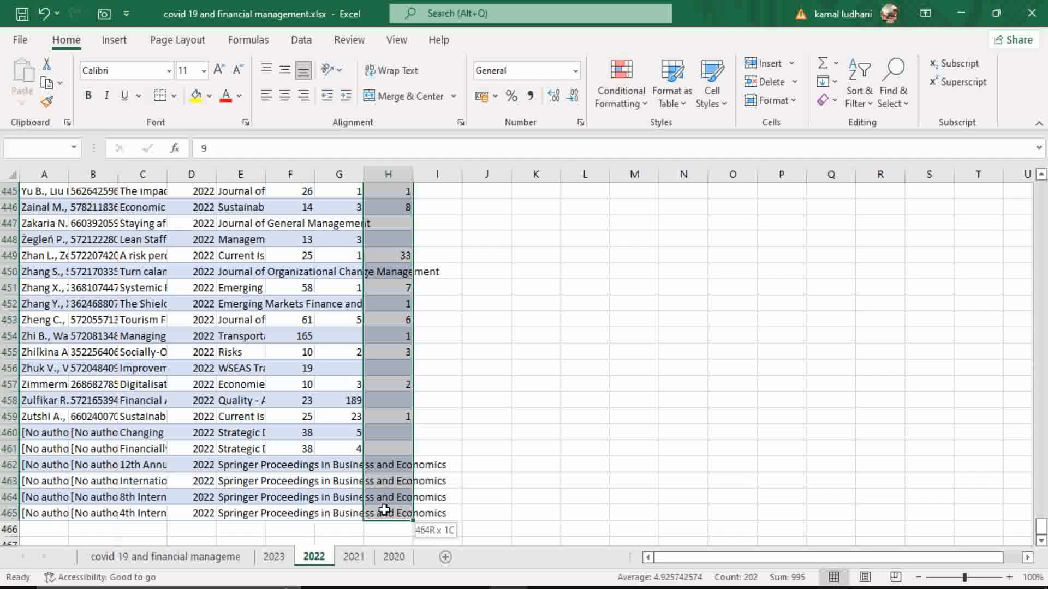
Step: Custom-sort the expanded table by Cited by, largest to smallest
{"action": "left_click", "coordinate": [859, 81]}
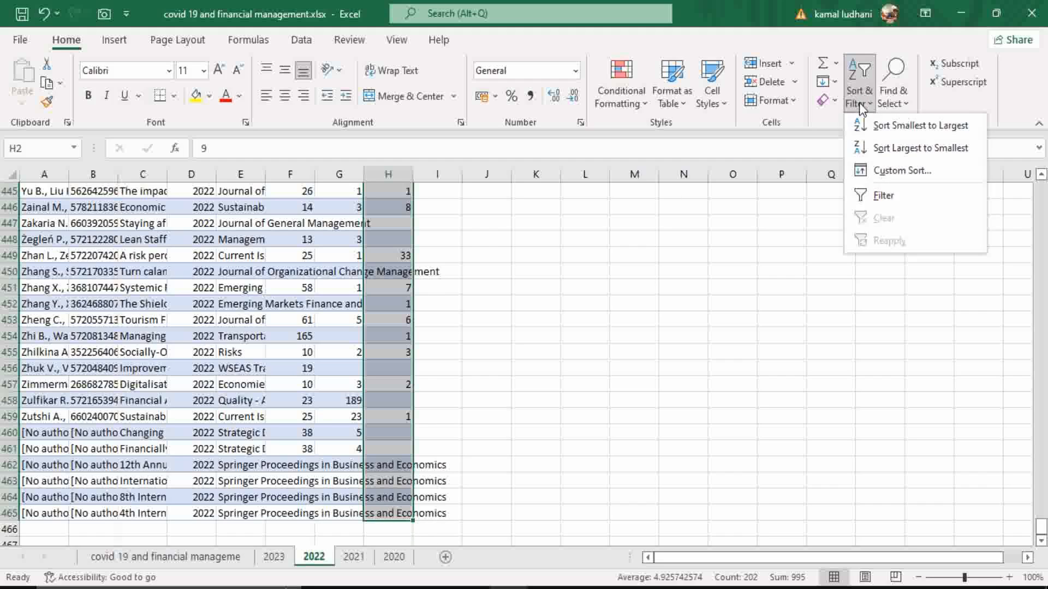
{"action": "left_click", "coordinate": [922, 125]}
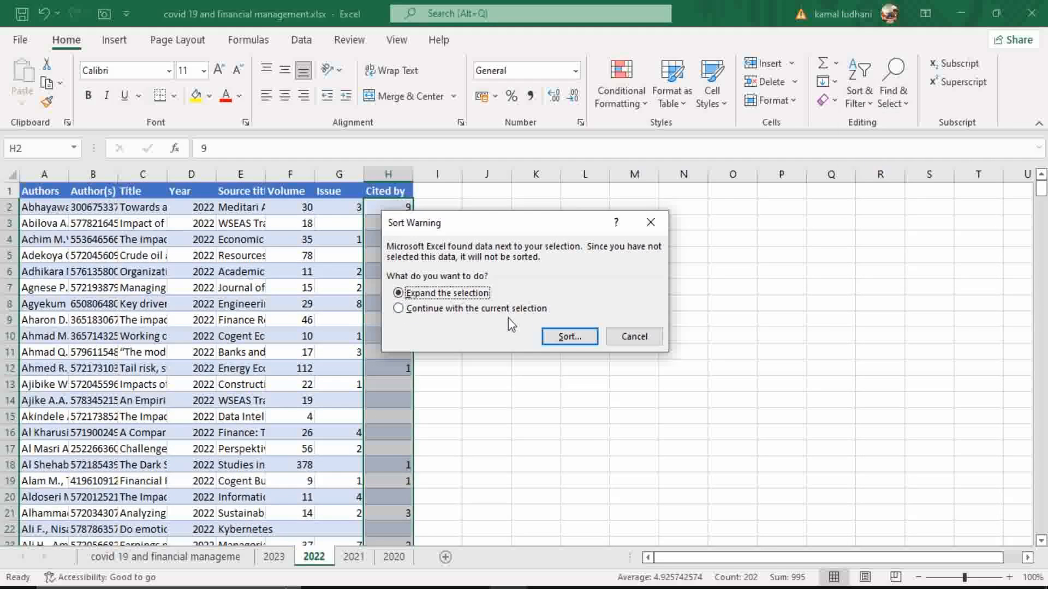
{"action": "left_click", "coordinate": [568, 336]}
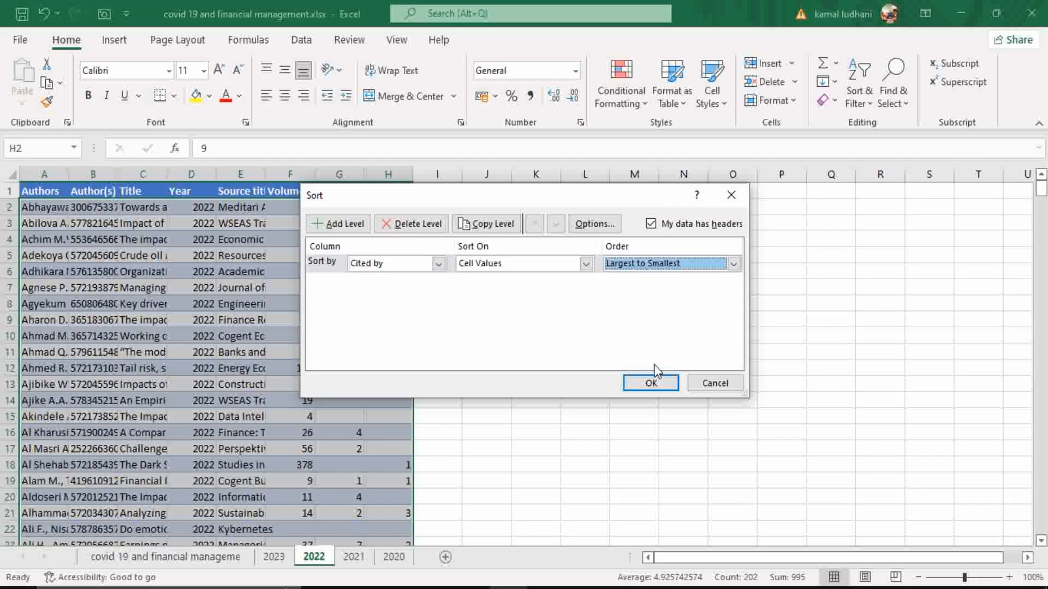
{"action": "left_click", "coordinate": [649, 383]}
{"action": "type", "text": "3"}
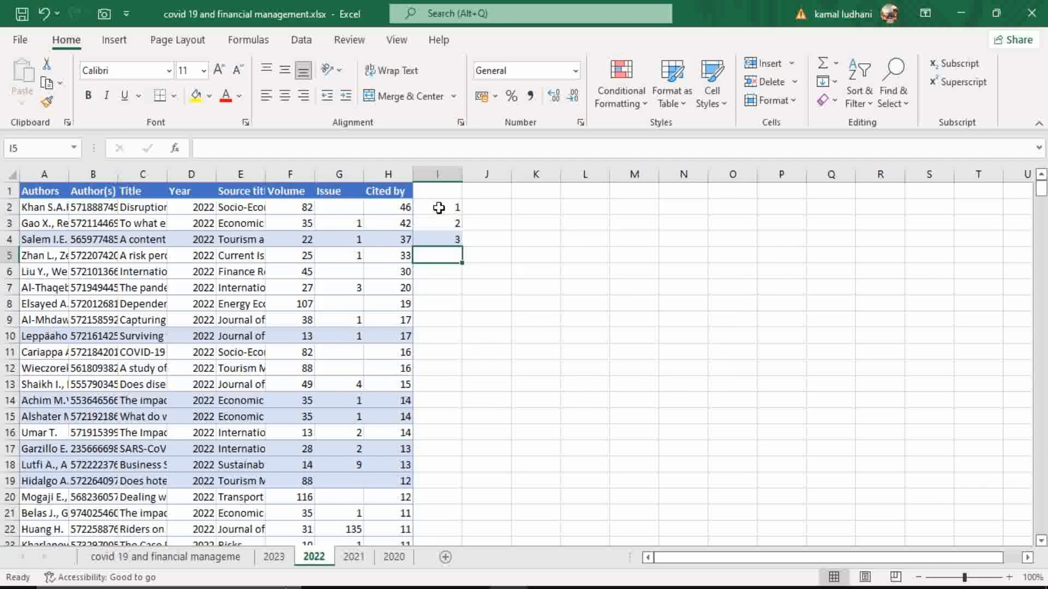
Step: Fill ranks down column I and start labelling row 15's h-index of 14
{"action": "left_click_drag", "start_coordinate": [437, 208], "coordinate": [437, 239]}
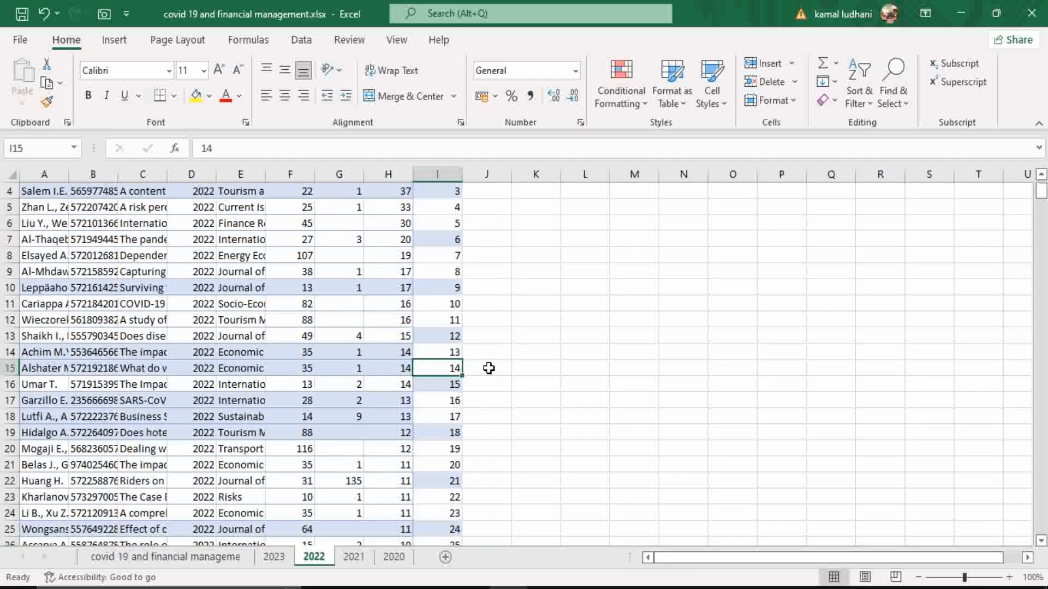
{"action": "scroll", "scroll_direction": "up", "scroll_amount": 3}
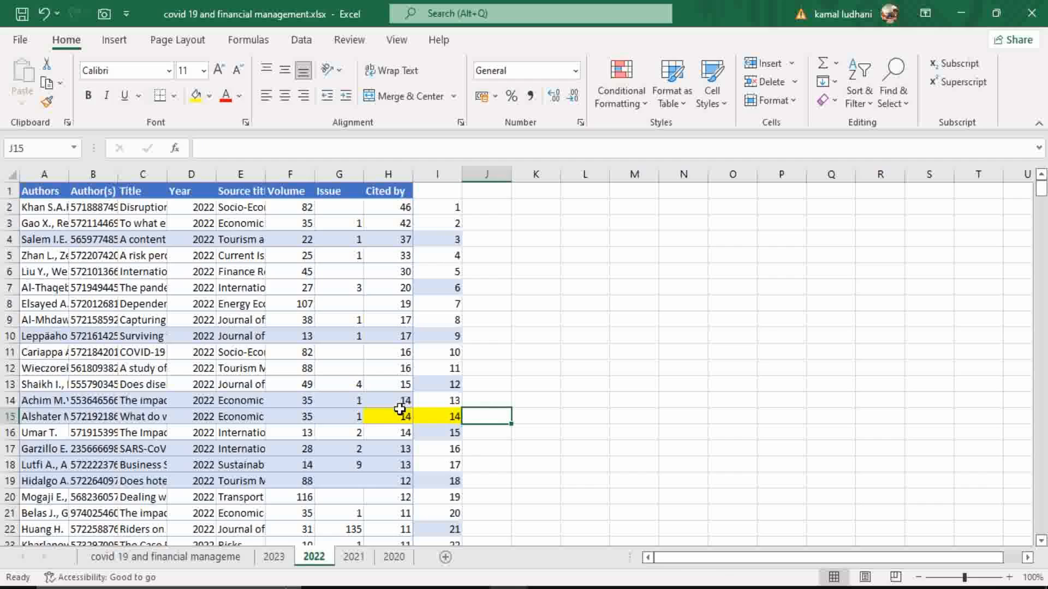
{"action": "mouse_move", "coordinate": [420, 424]}
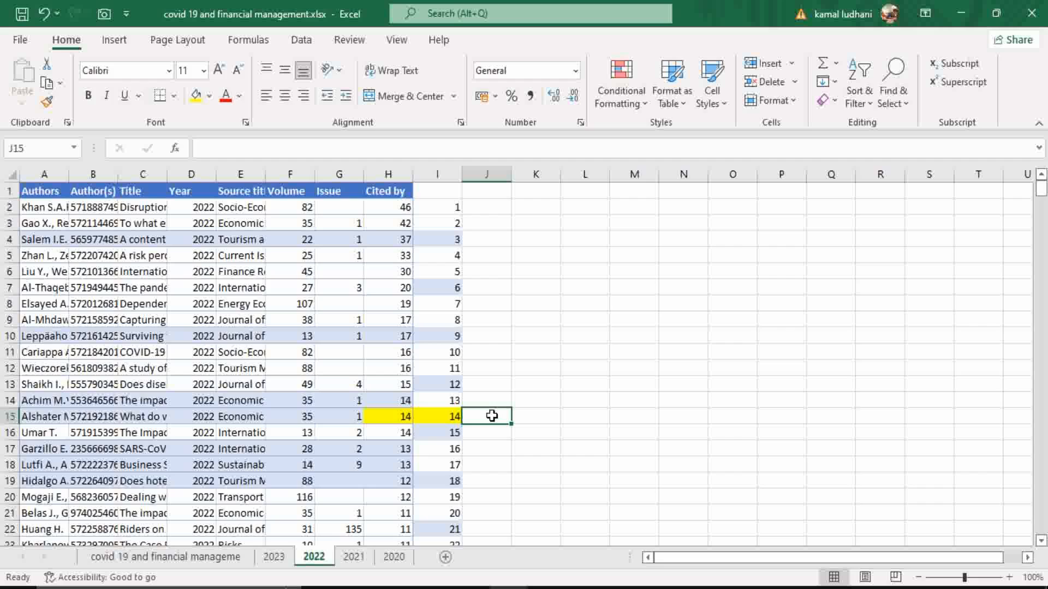
{"action": "type", "text": "h-index"}
{"action": "left_click", "coordinate": [537, 415]}
{"action": "type", "text": "14"}
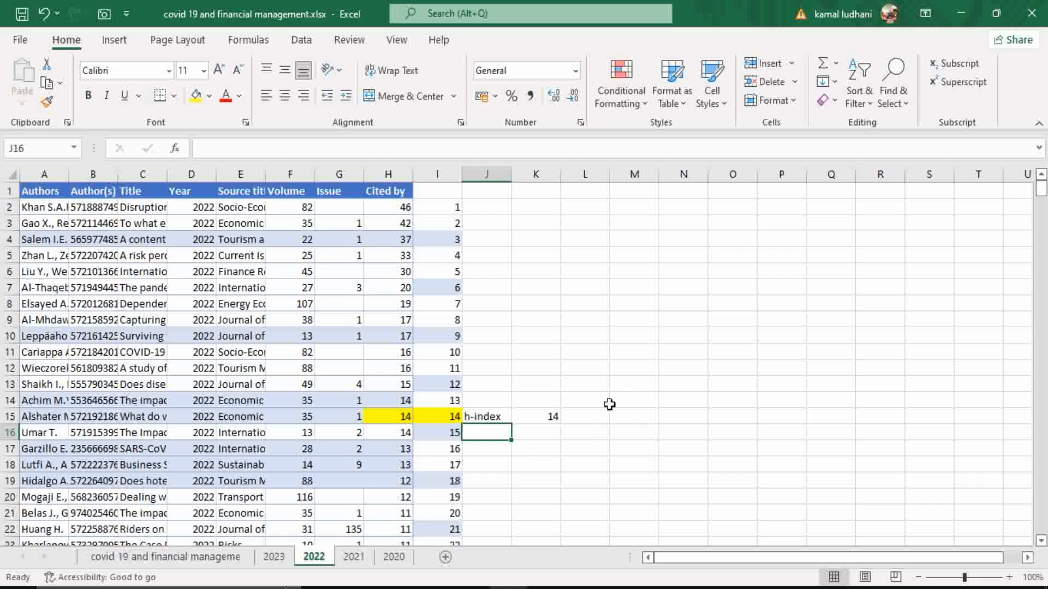
{"action": "mouse_move", "coordinate": [606, 396]}
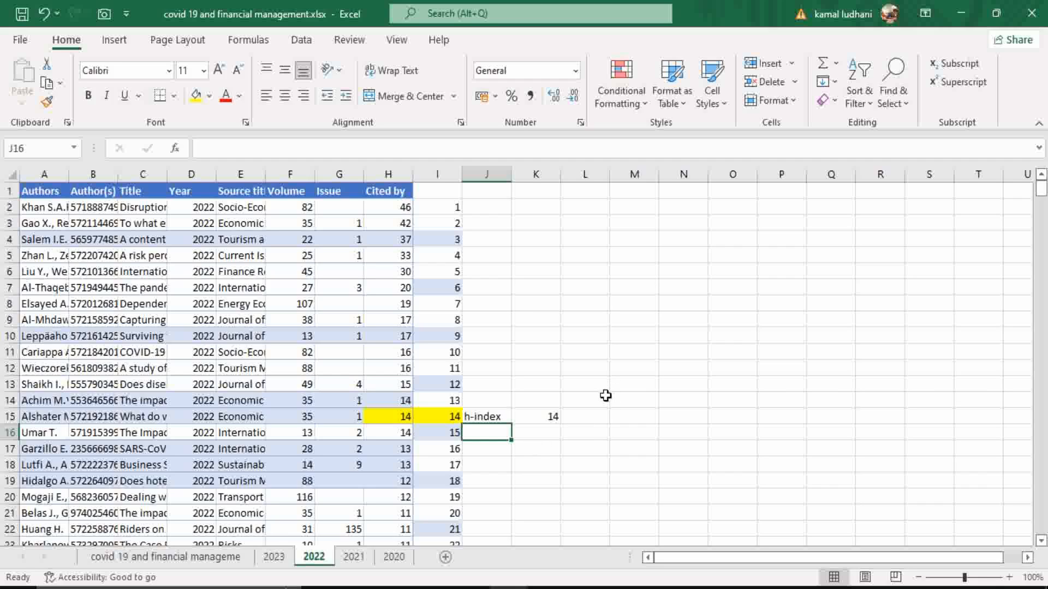